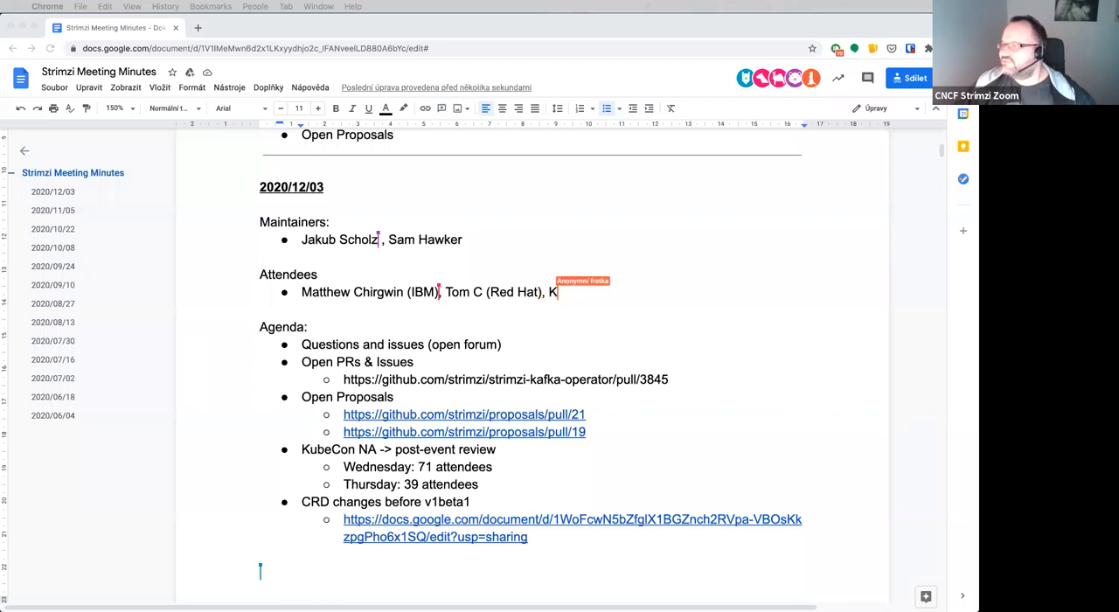
type("yle")
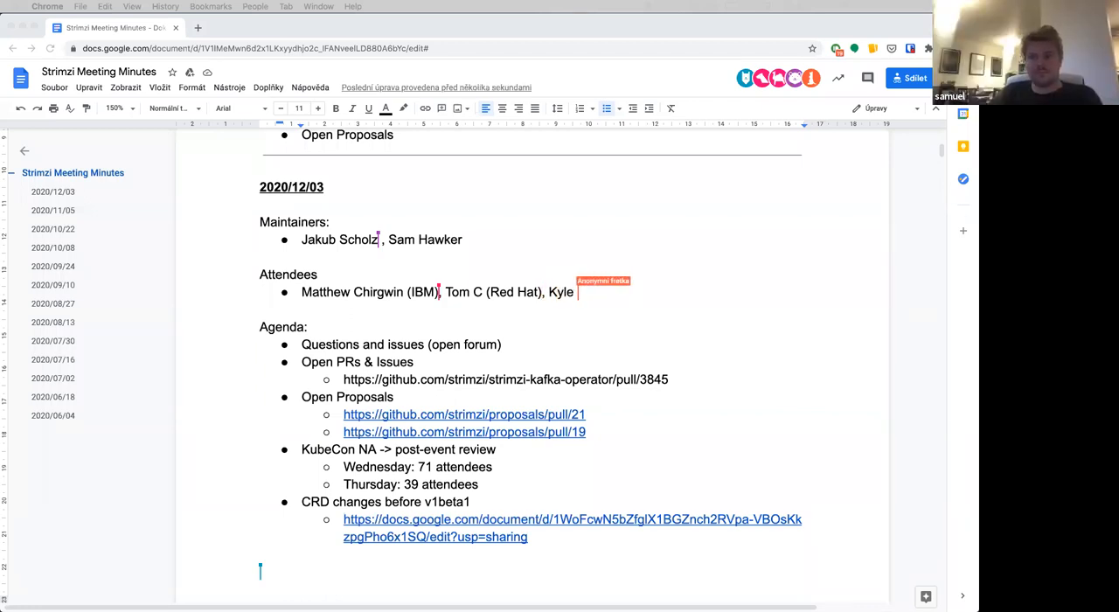
type("Liberti (Red Hat")
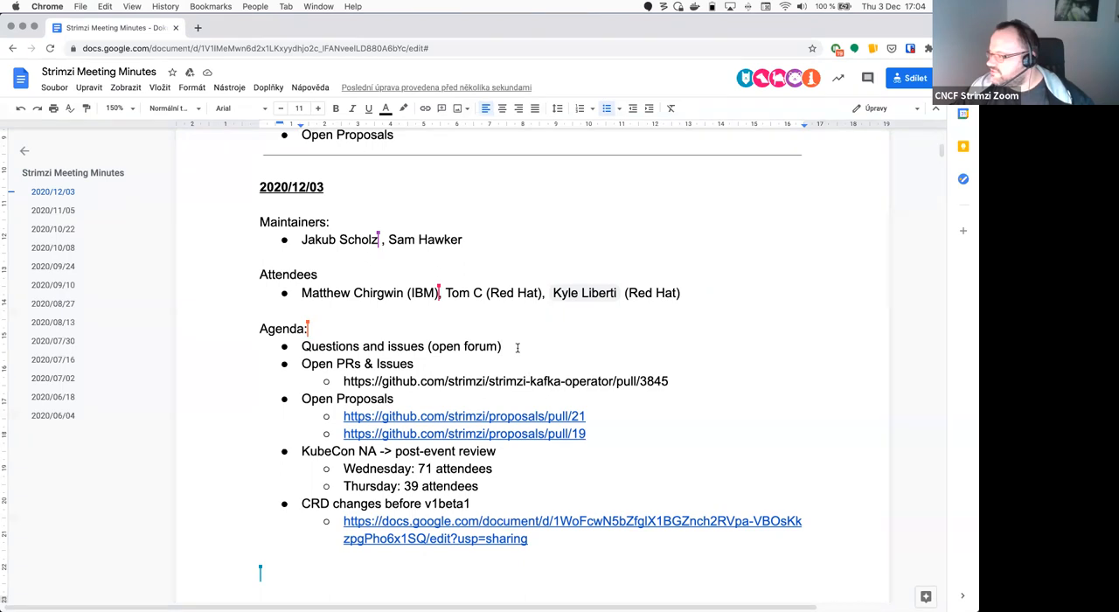
Step: Auto-link the operator pull request 3845 URL and start a sub-item beneath it
left_click(504, 346)
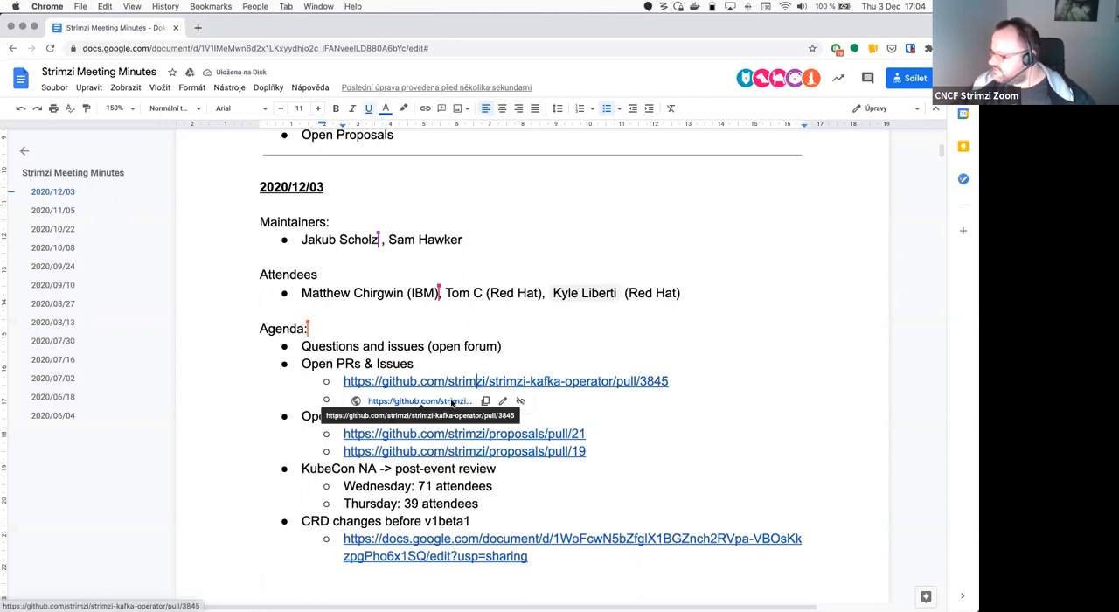
Step: View PR 3845 'Namespace RBAC scope deployment option' on GitHub, then return to the minutes
left_click(505, 380)
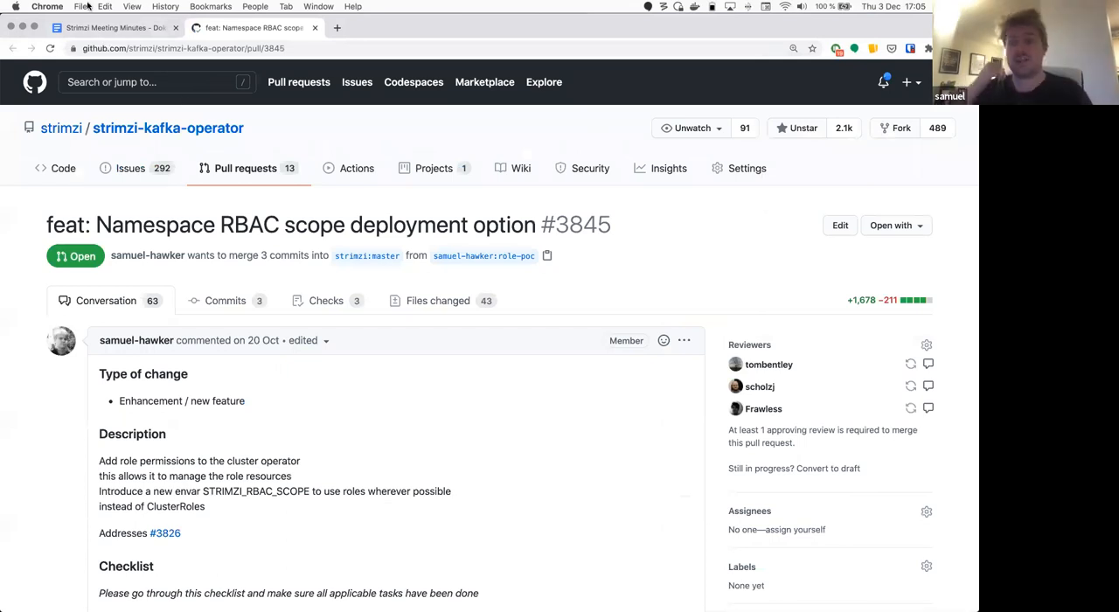
left_click(112, 27)
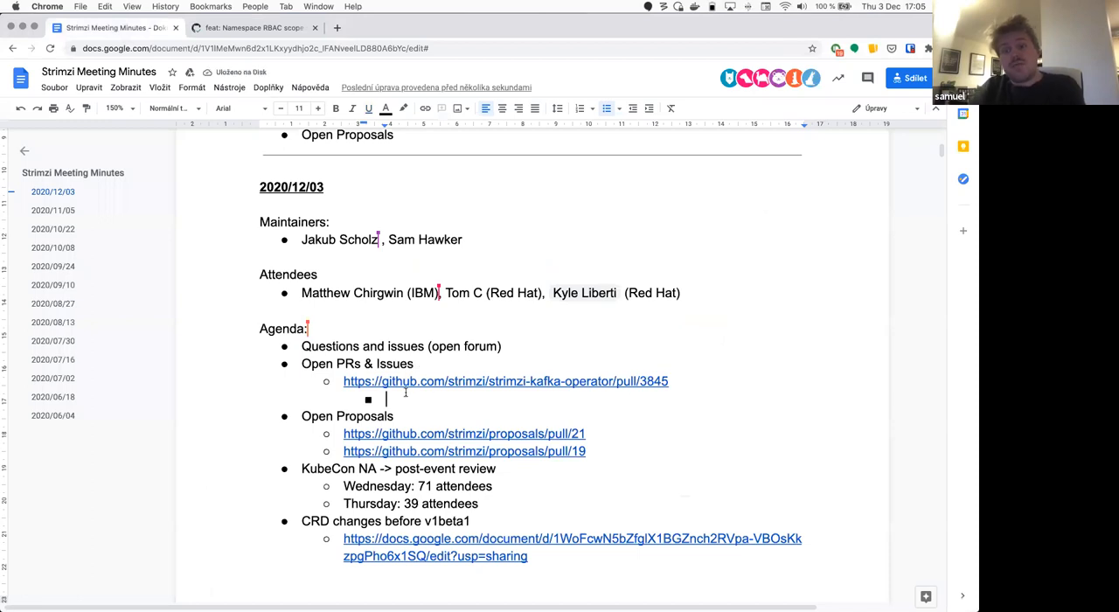
Step: Note 'Updated most comments' and 'Renamed configuration option to STRIMZI_RBAC_SCOPE' under PR 3845
left_click(551, 108)
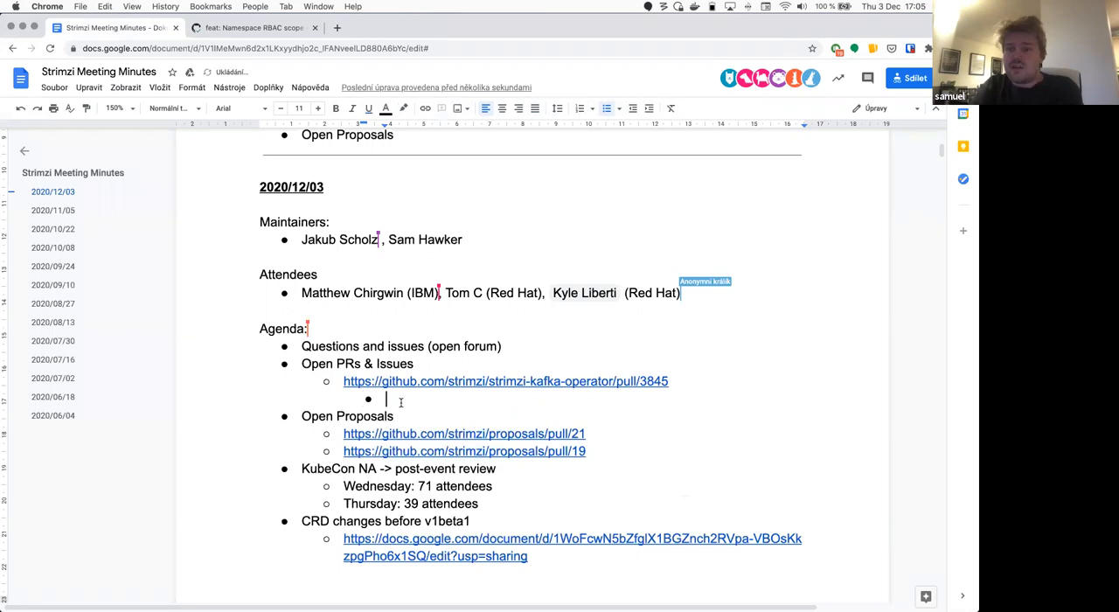
type("Updated most comments")
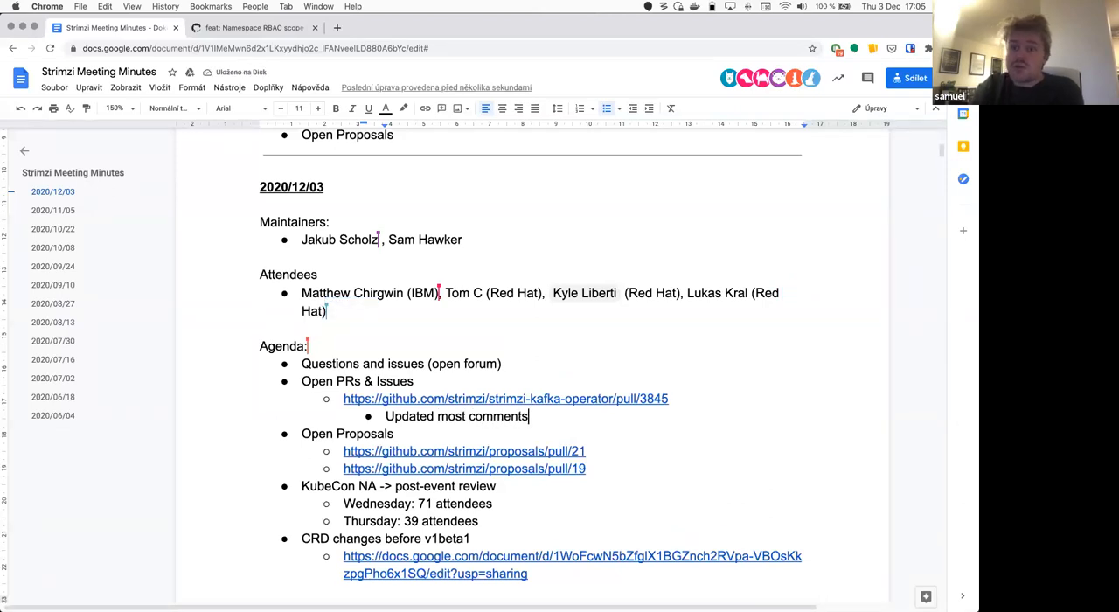
key("enter")
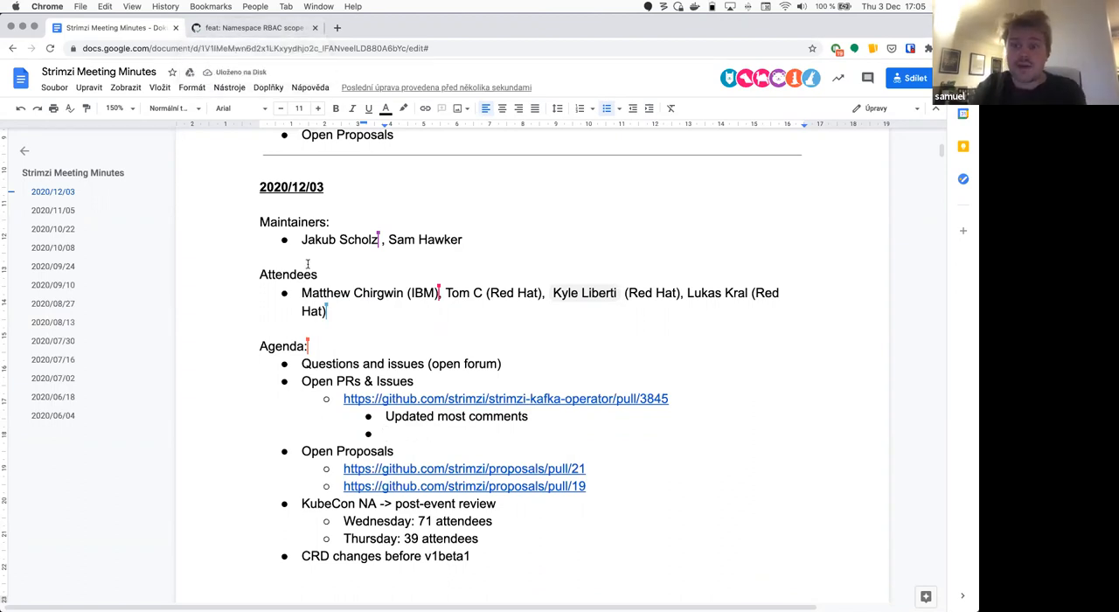
type("Renam")
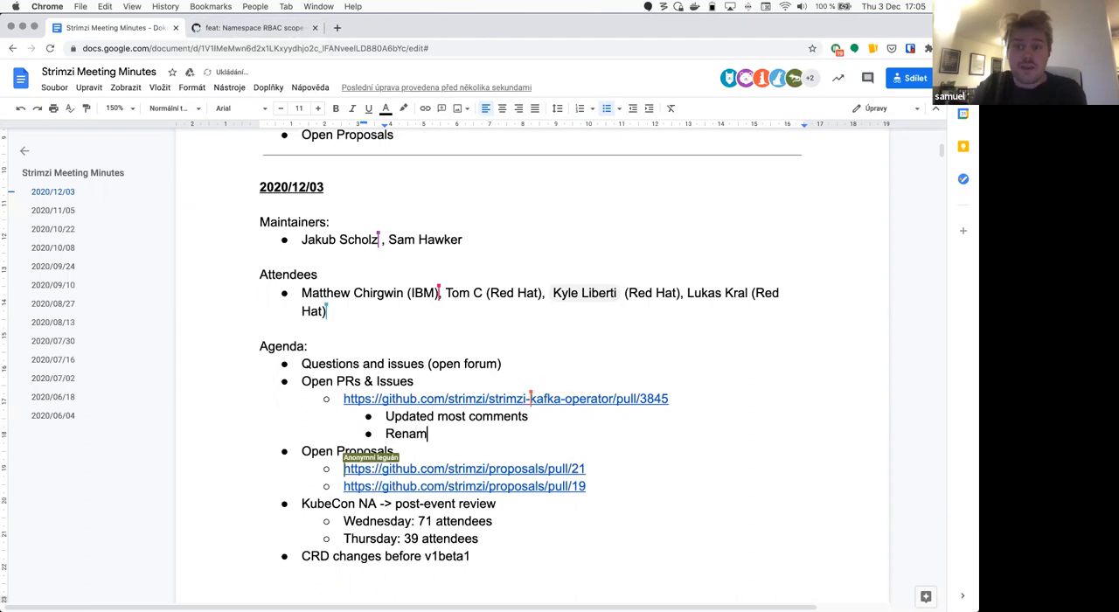
type("ined")
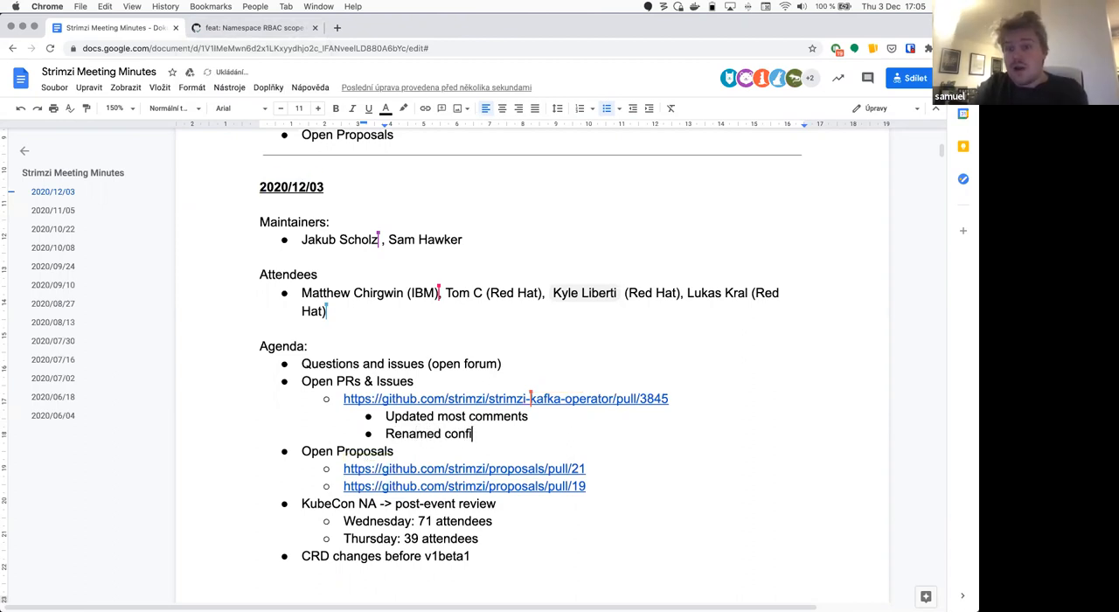
type("guration option")
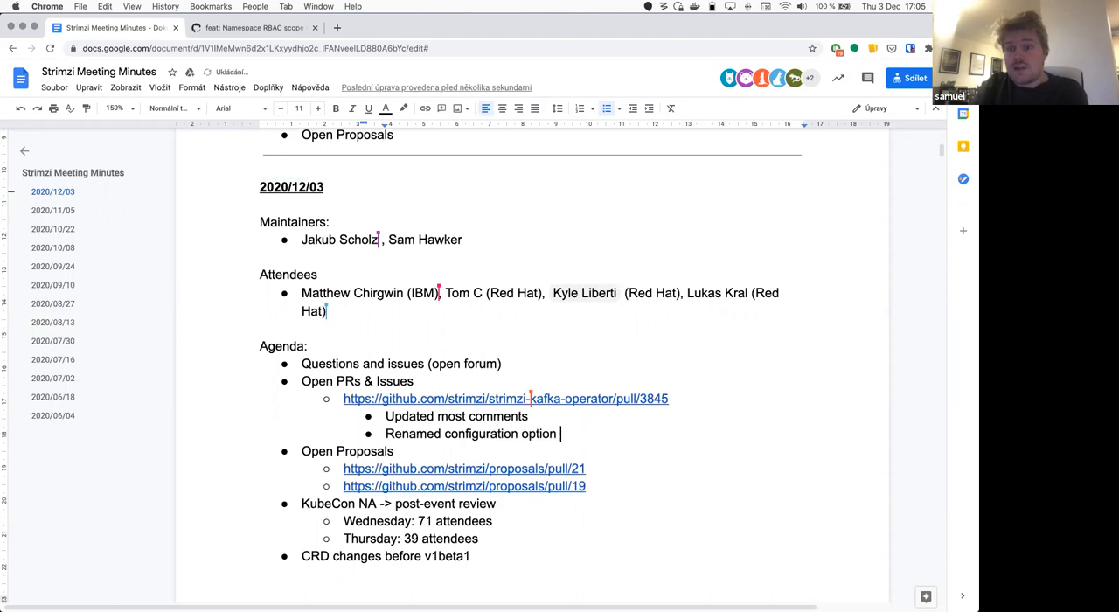
type("to STRI")
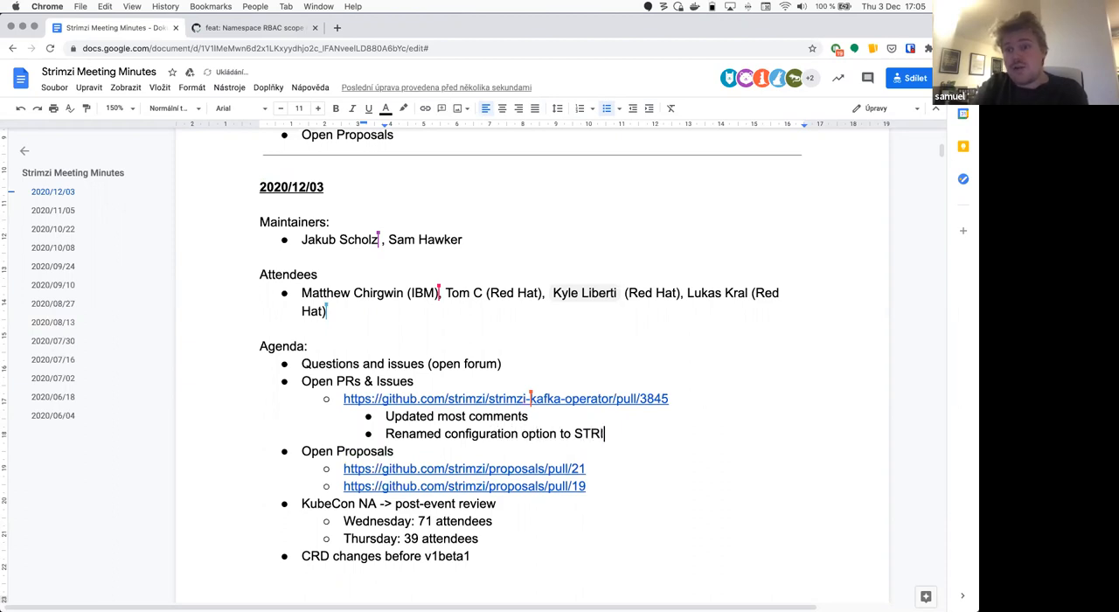
type("MZI_RBAC_")
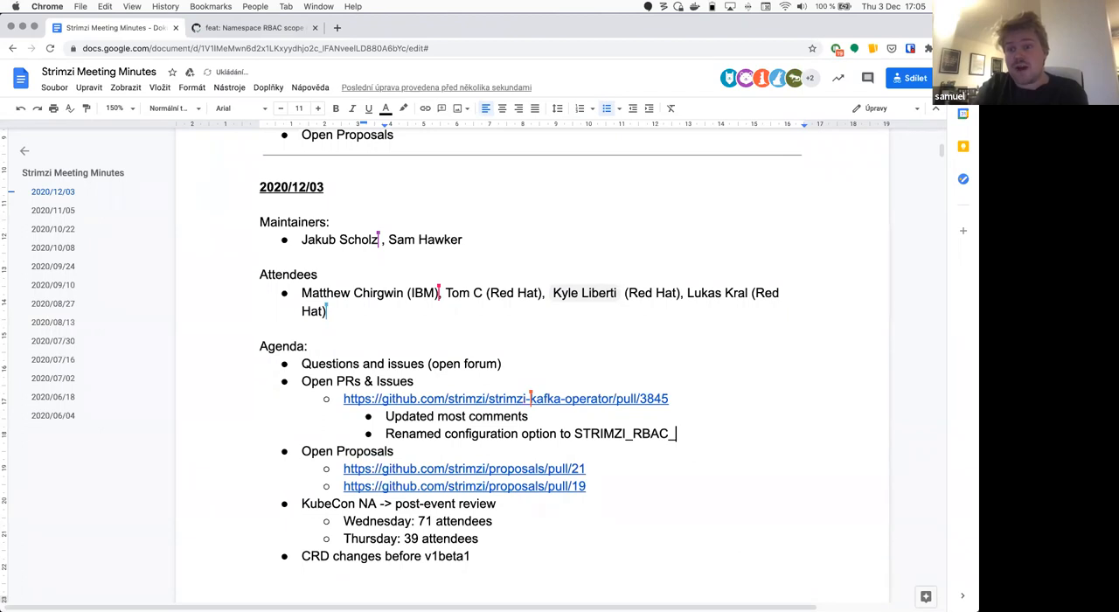
type("SCOPE")
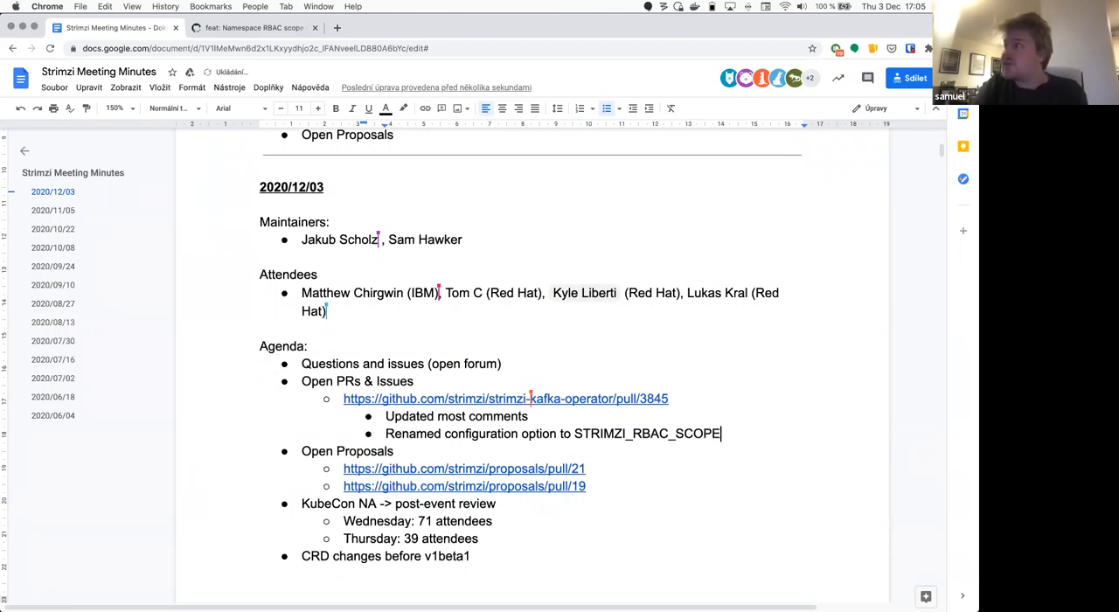
type("Shou")
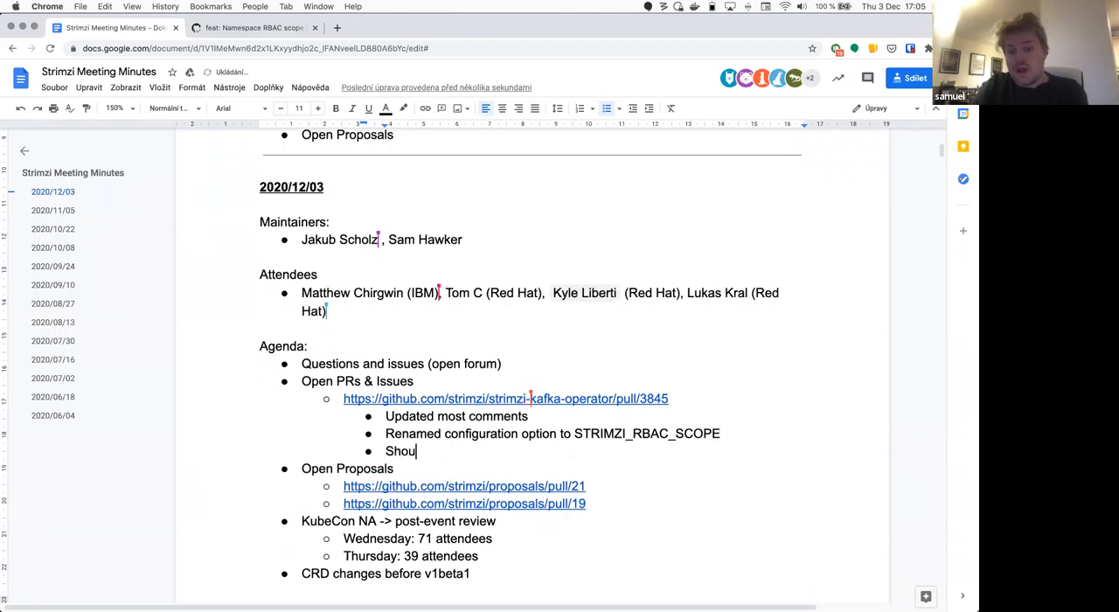
type("ld be")
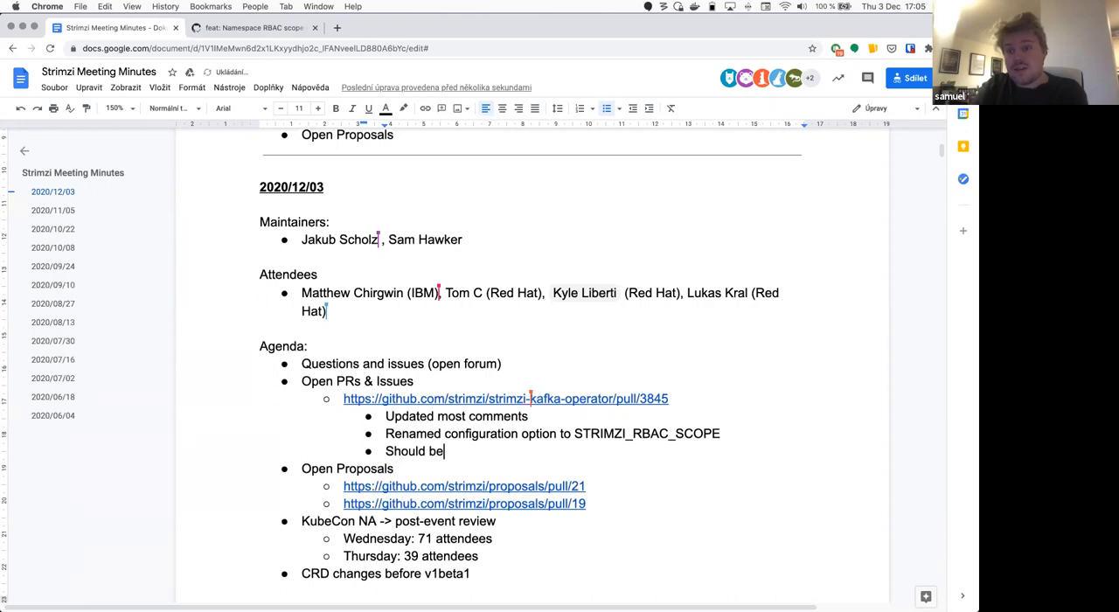
key("Backspace")
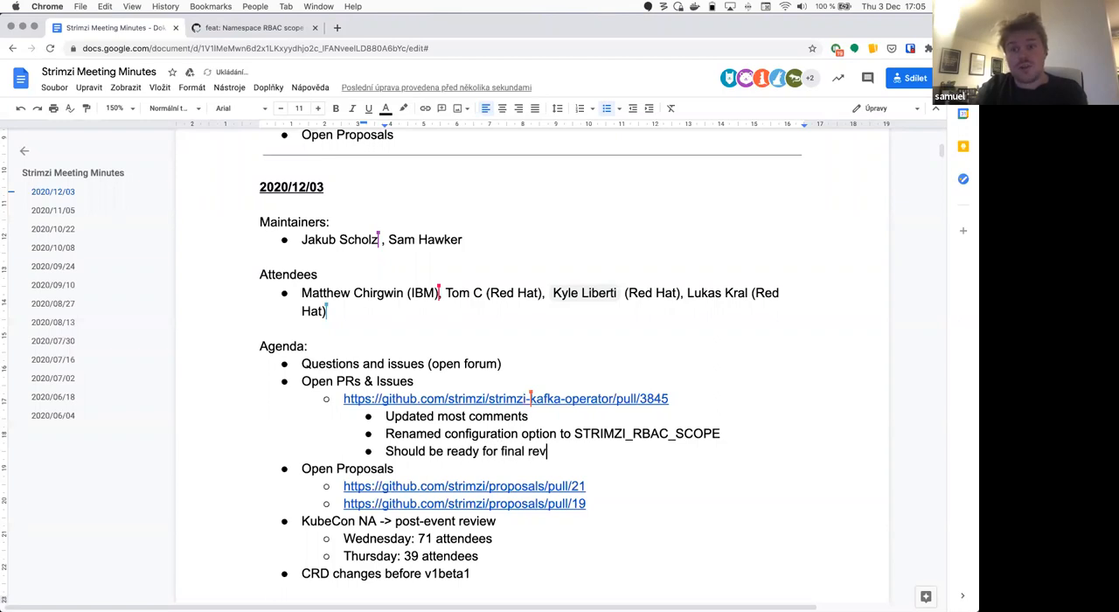
Step: Add 'Should be ready for final review' and 'Some docs follow-up might be needed' notes
type("iew")
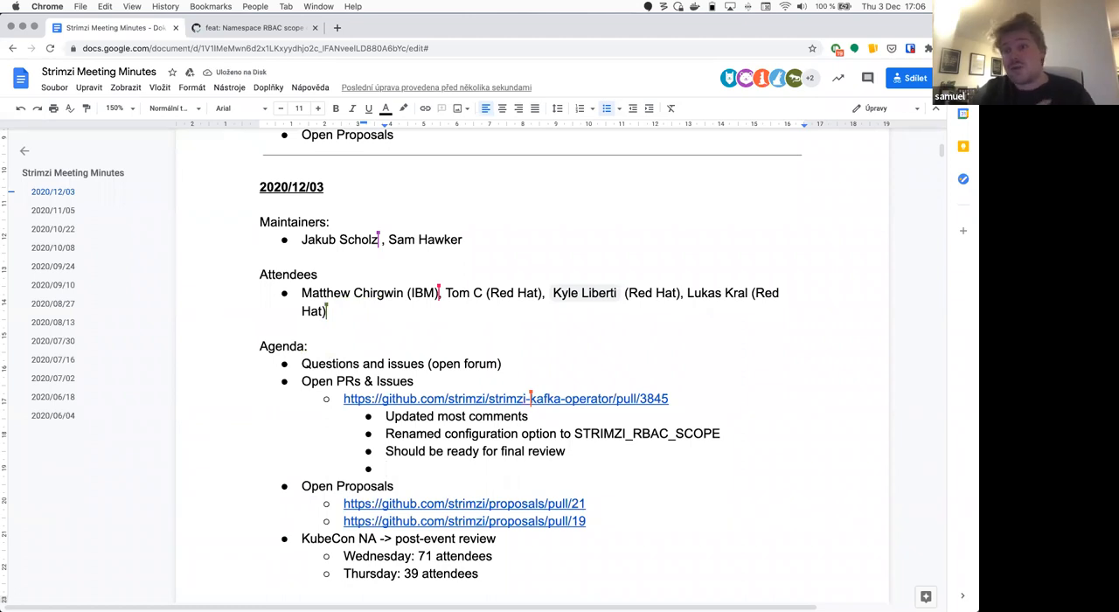
type("Some docs follow up")
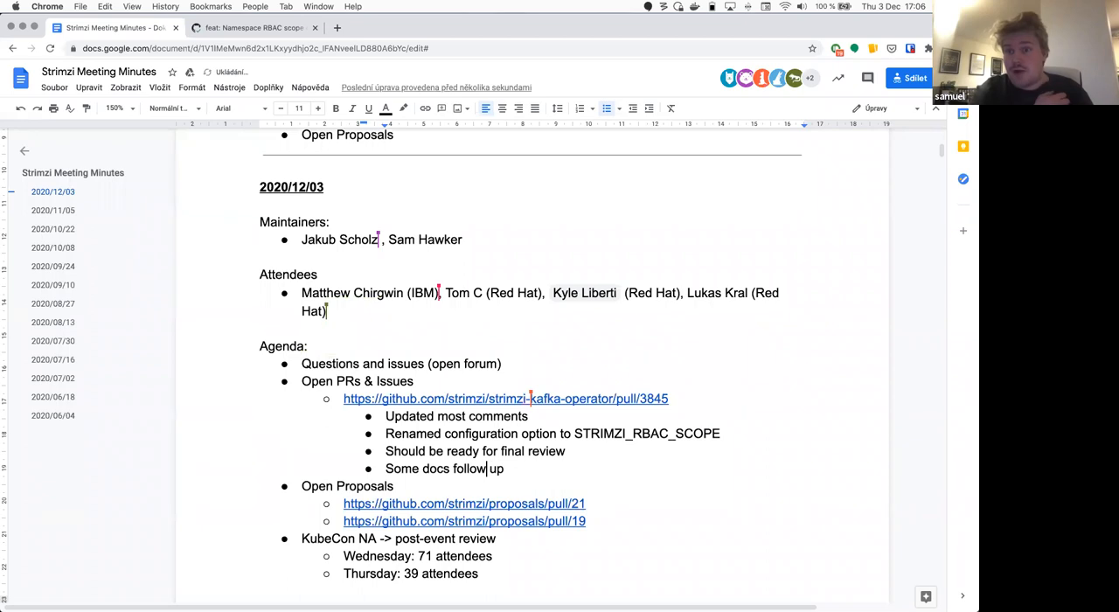
type("-up shoul")
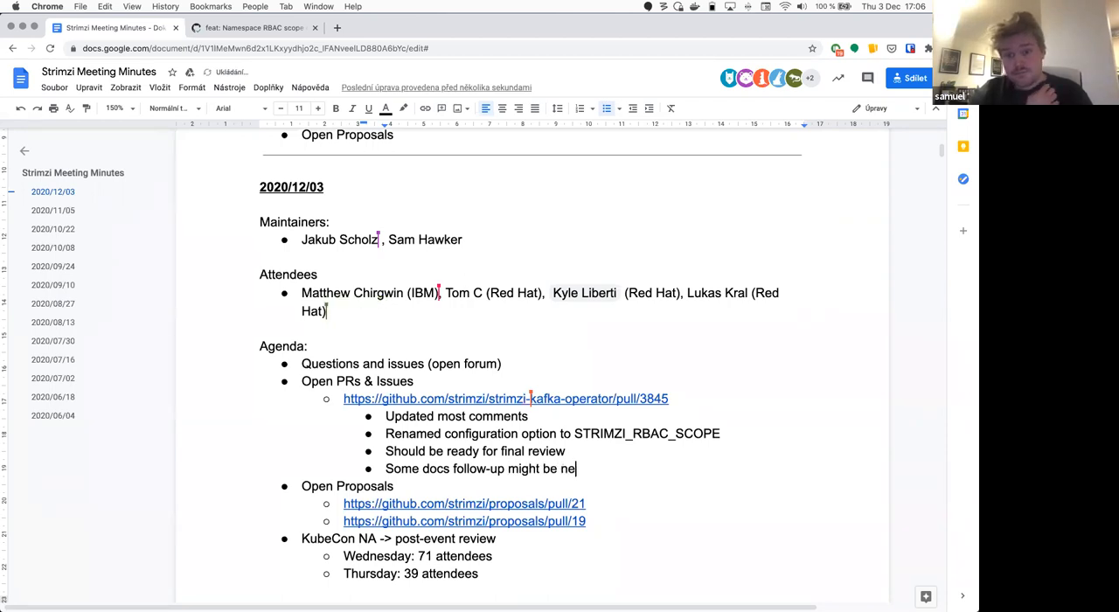
type("eded")
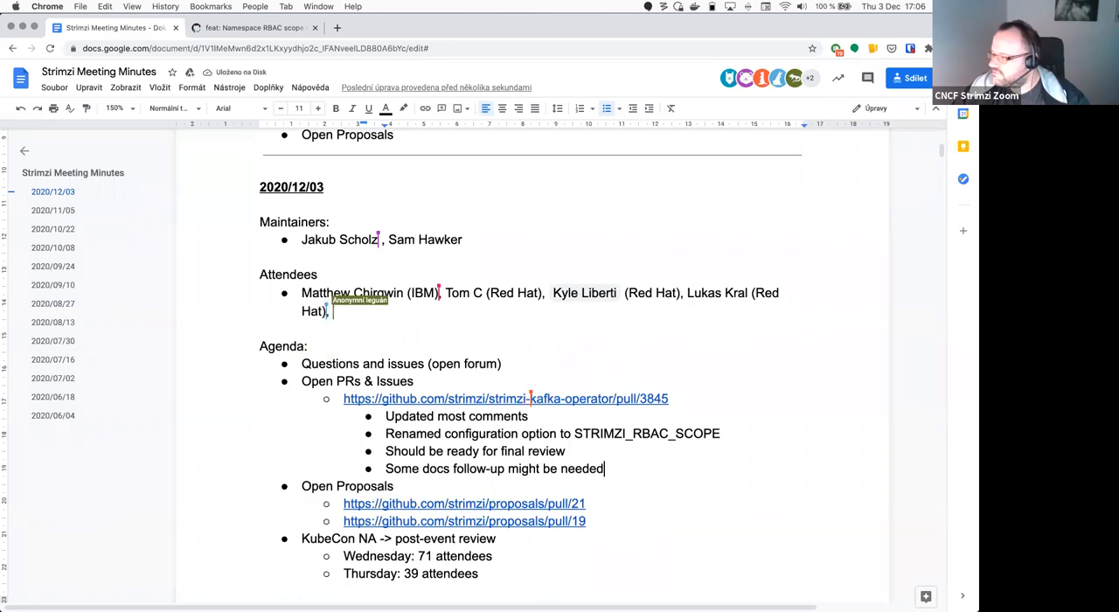
type("G")
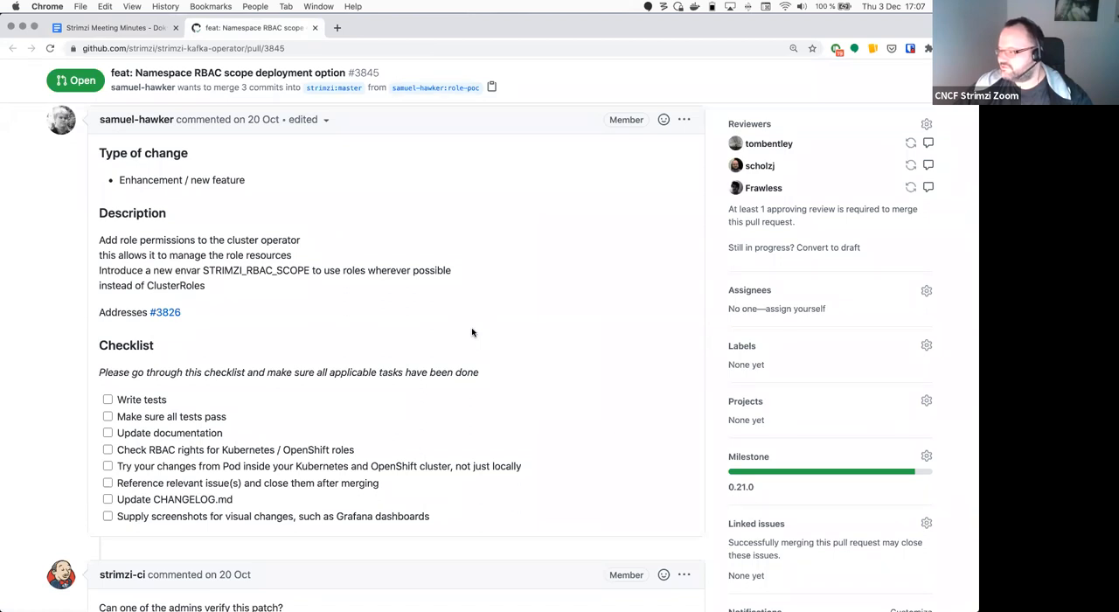
Step: Read the PR checklist and review comments on GitHub, then return to the minutes
scroll("down", 3)
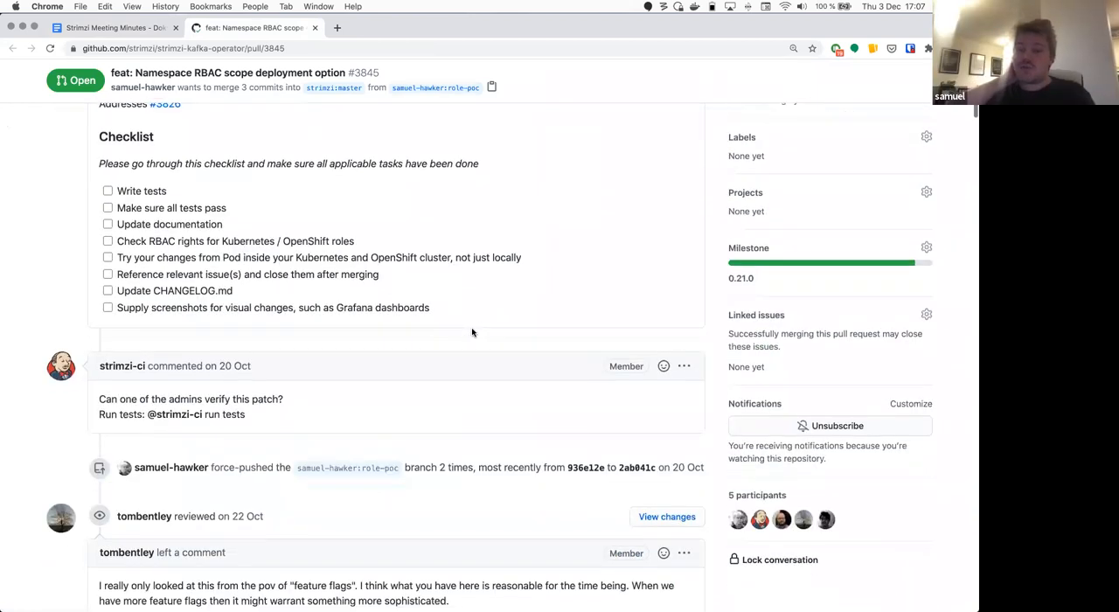
scroll("down", 3)
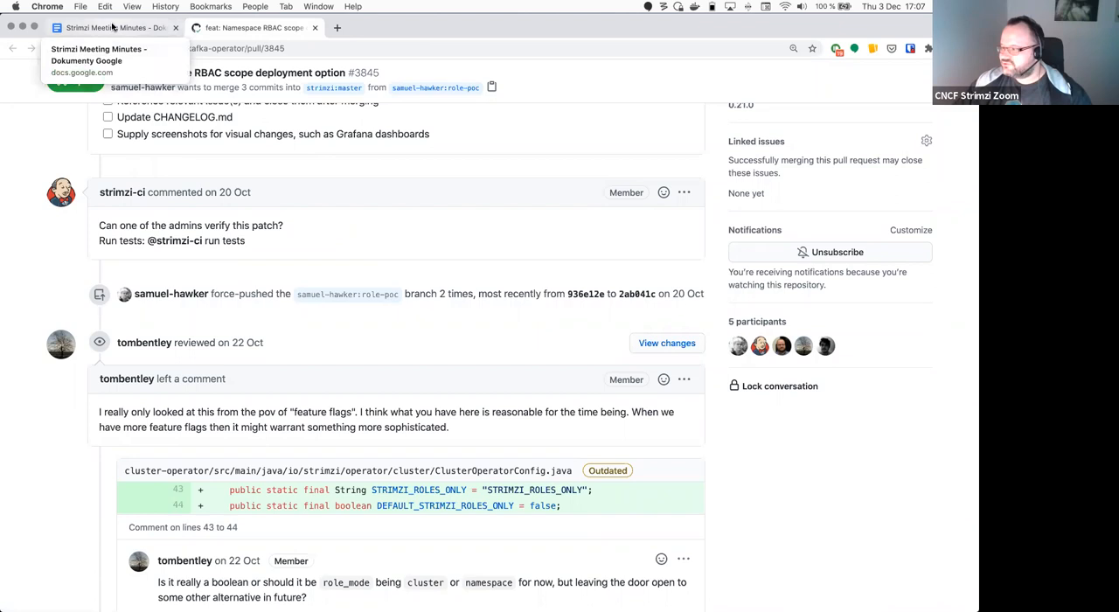
left_click(113, 28)
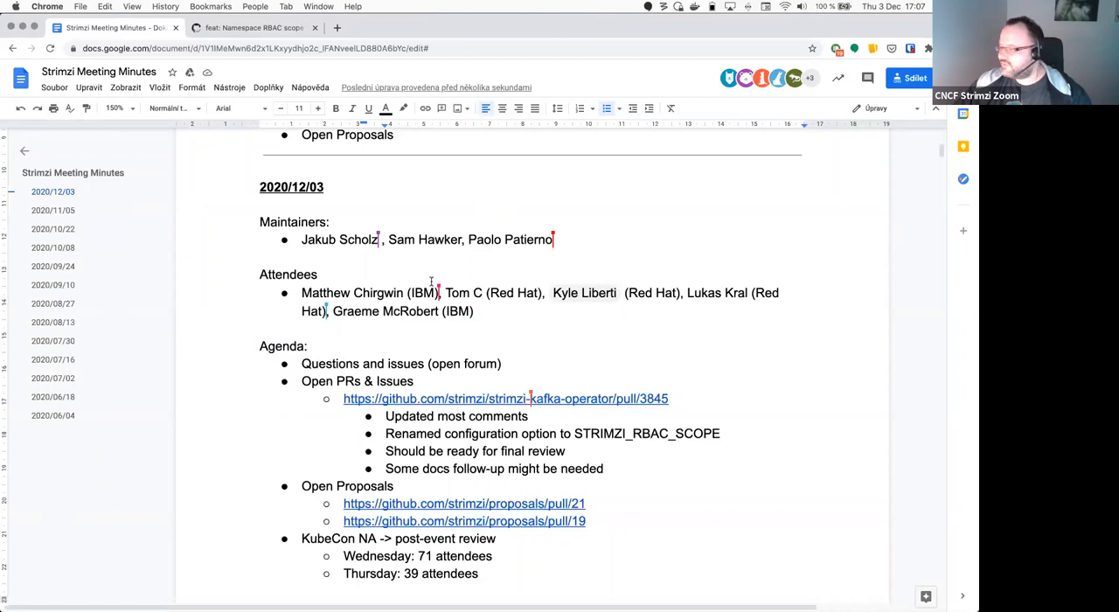
Step: Scroll the minutes to the pull request 3845 notes under Open PRs & Issues
scroll("down", 3)
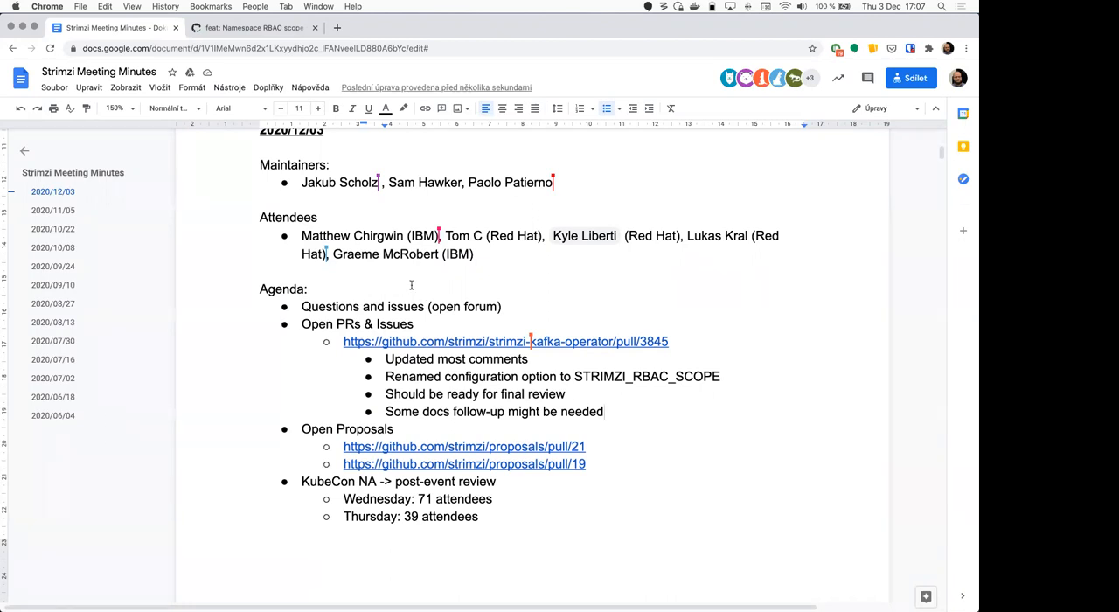
mouse_move(254, 27)
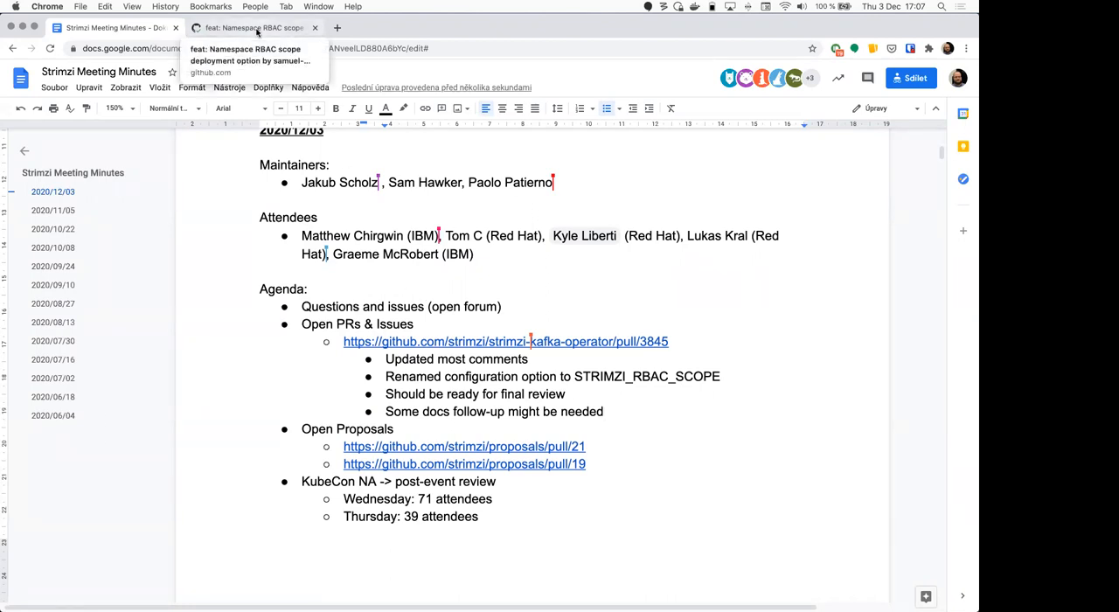
Step: Browse the strimzi-kafka-operator open pull requests list from the PR 3845 page
left_click(253, 27)
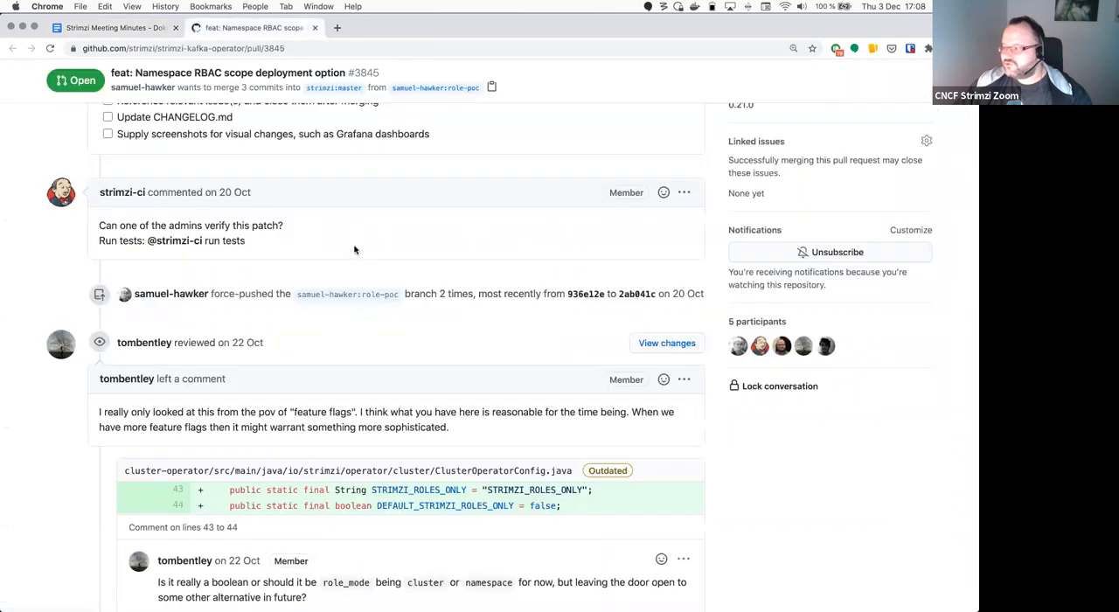
scroll("down", 3)
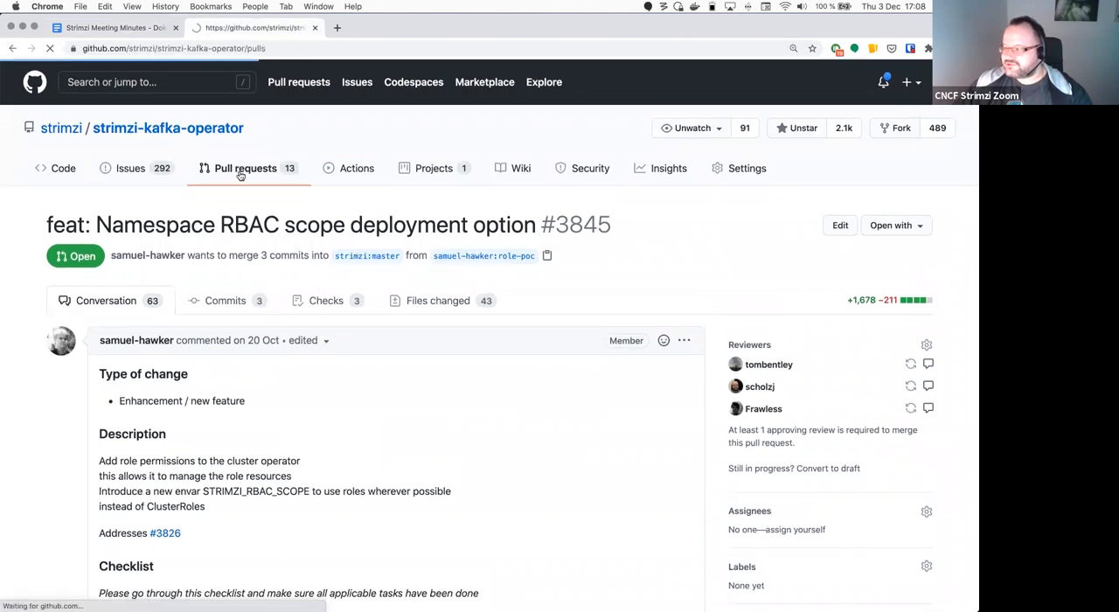
left_click(244, 168)
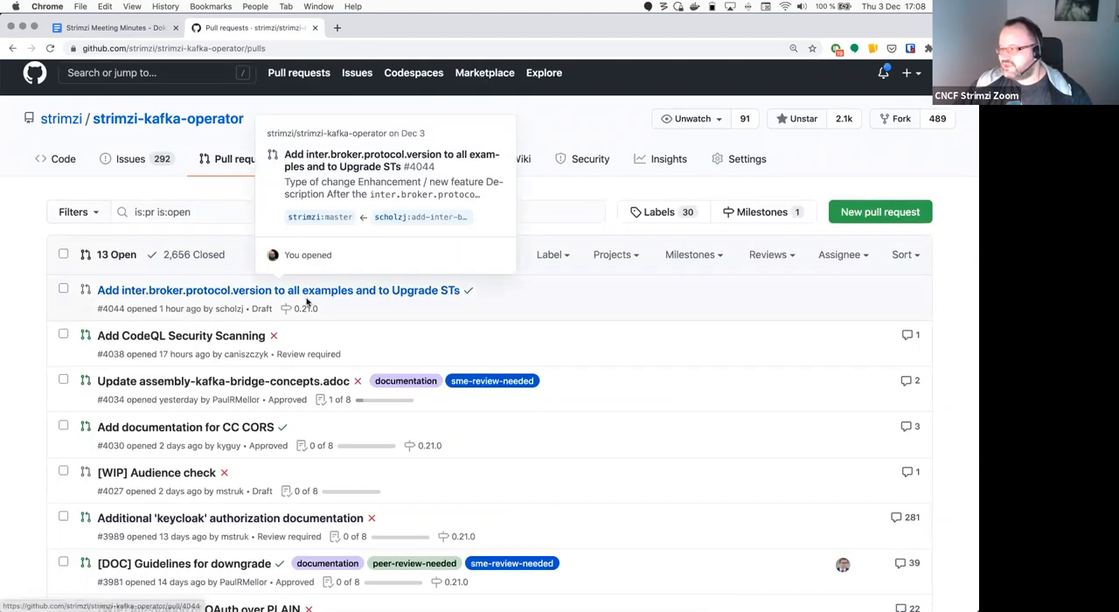
scroll("down", 3)
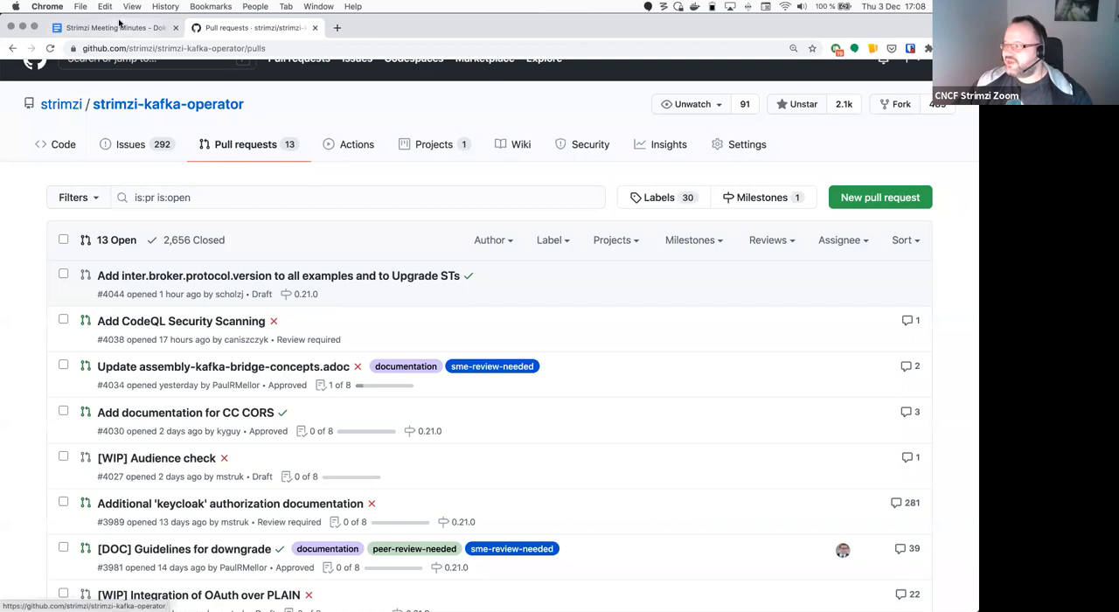
left_click(111, 27)
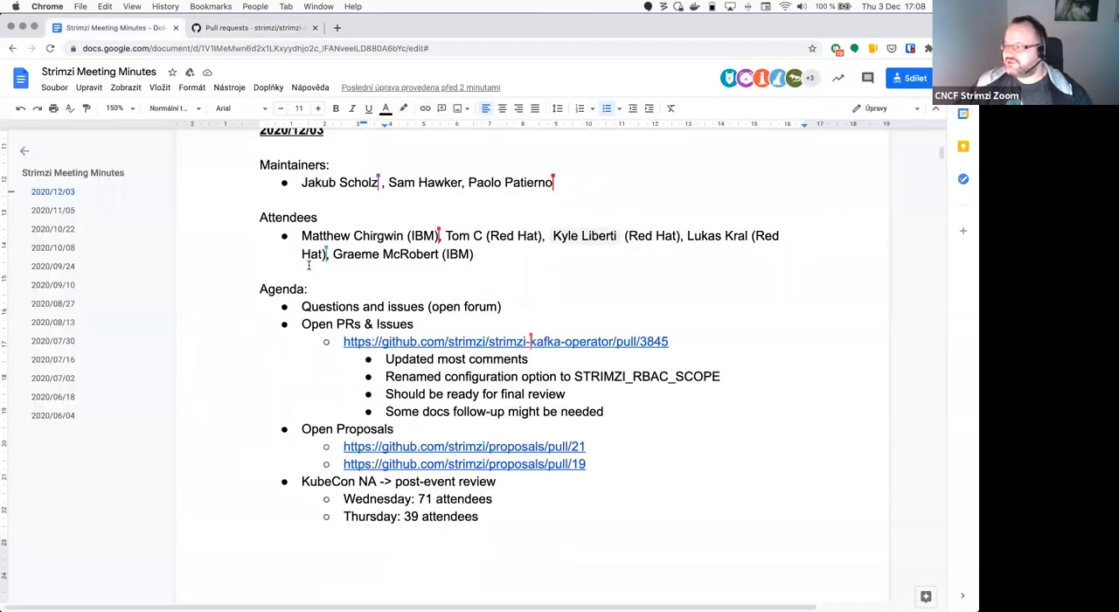
scroll("down", 3)
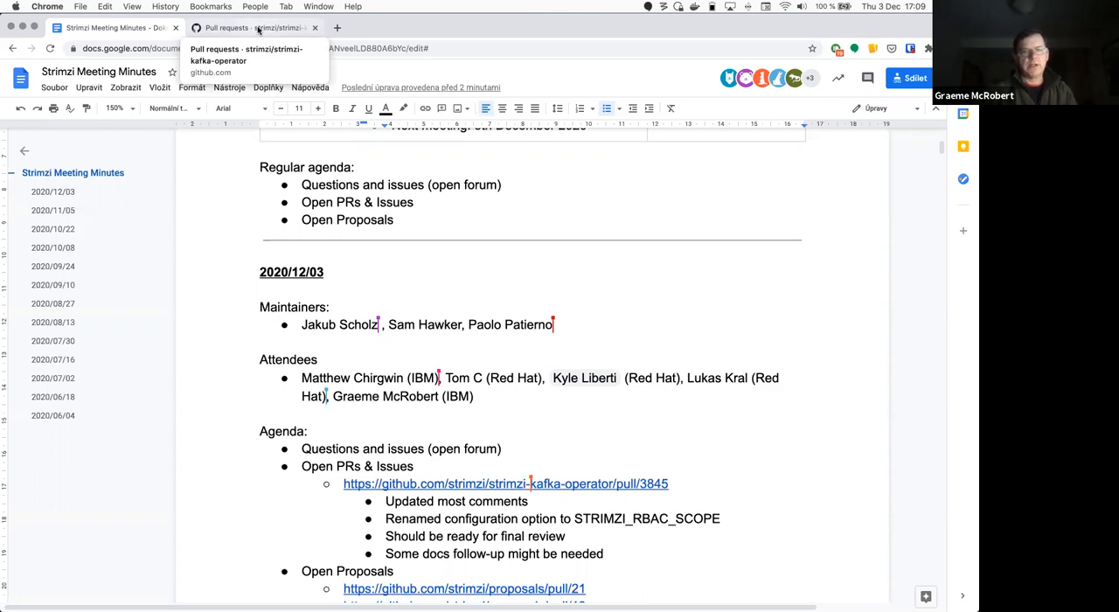
left_click(251, 27)
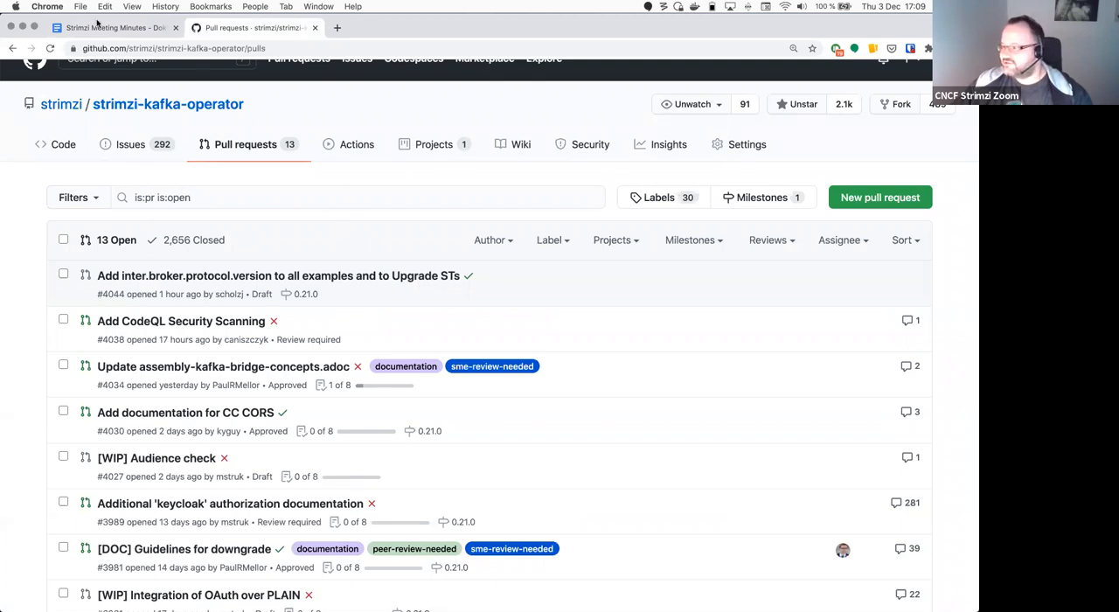
Step: Switch back to the Strimzi Meeting Minutes tab
left_click(113, 27)
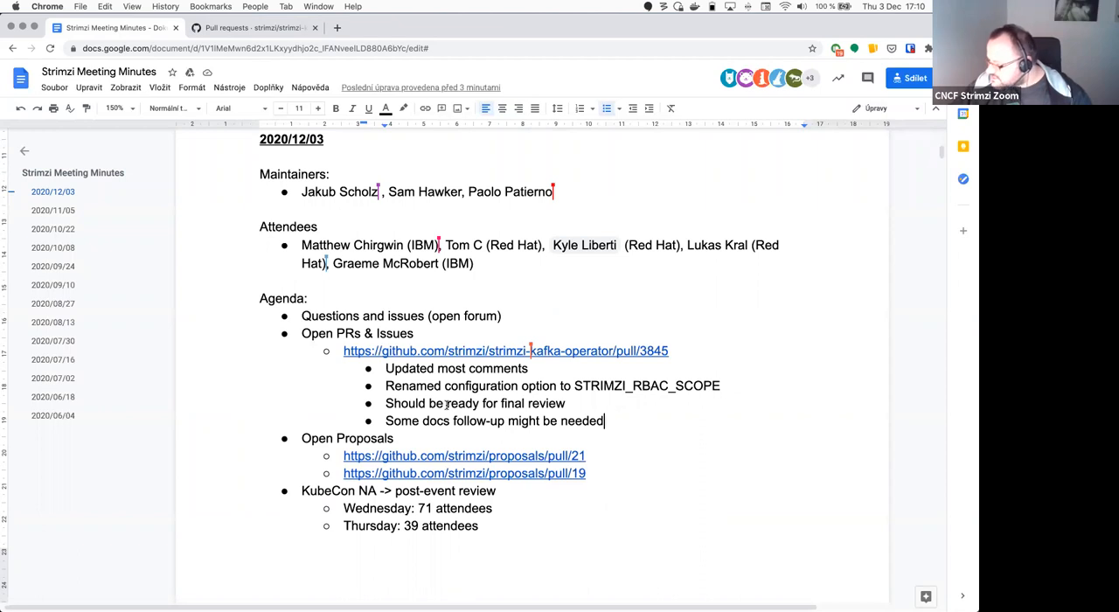
Step: Scroll to the proposals pull request 21 link under Open Proposals
scroll("down", 3)
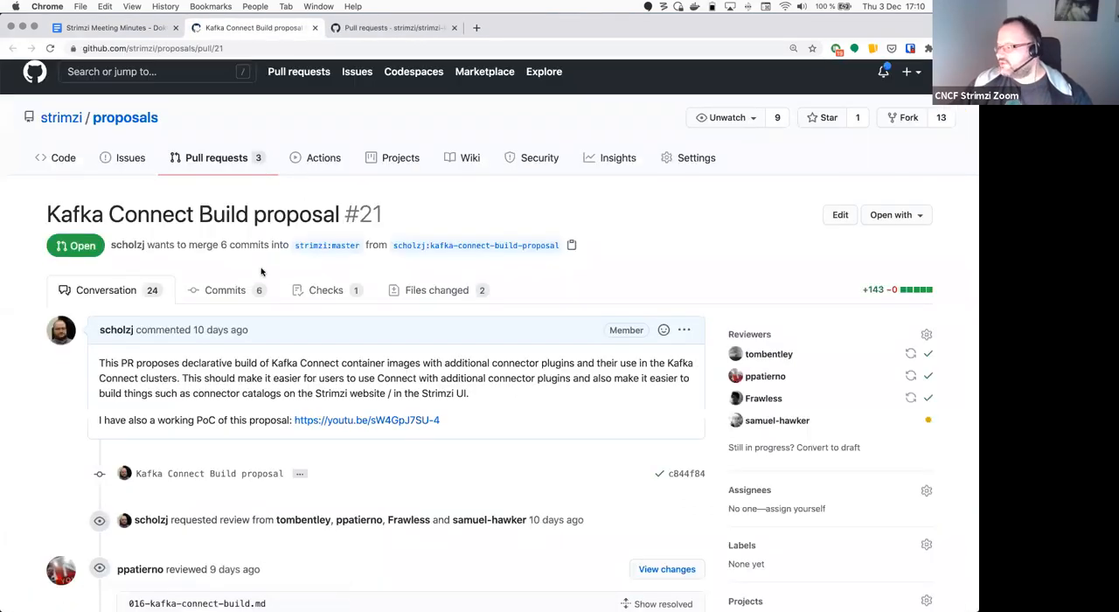
Step: Load the Files changed view of Kafka Connect Build proposal pull request #21
scroll("down", 3)
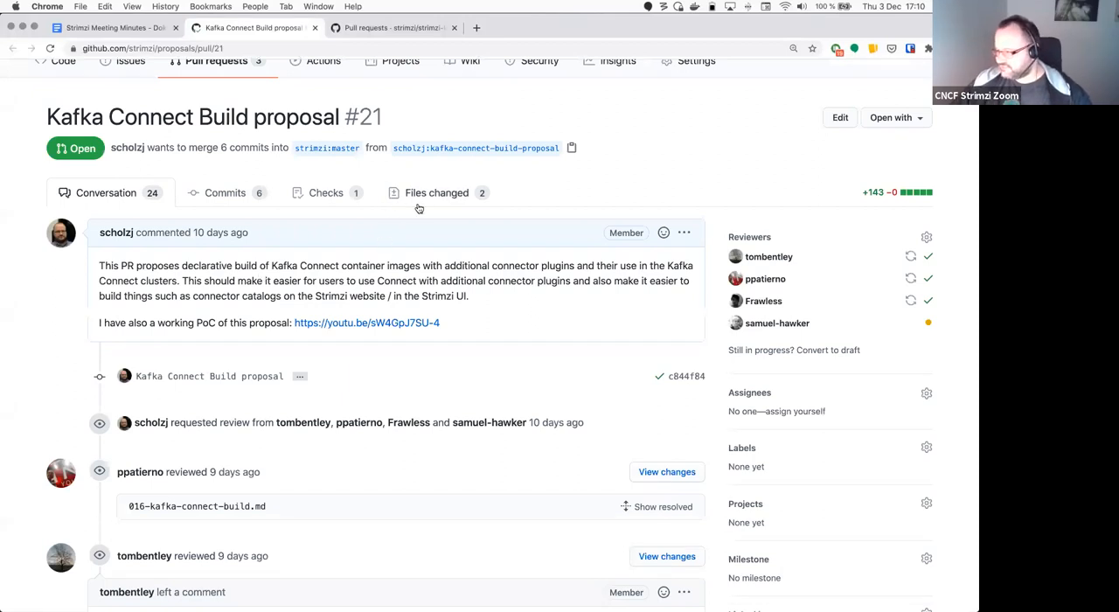
left_click(436, 192)
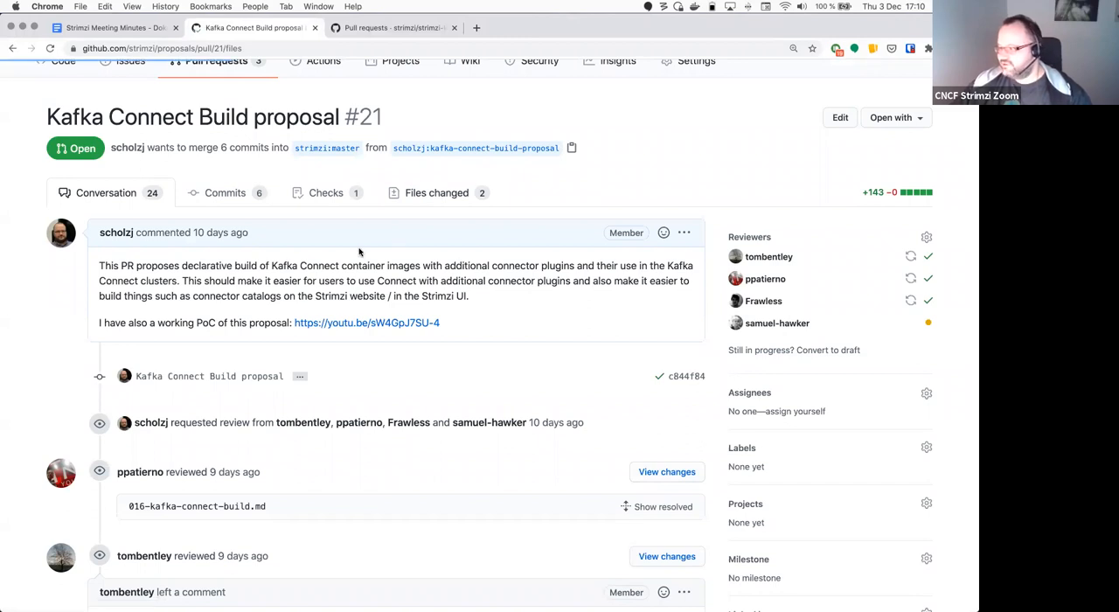
left_click(436, 192)
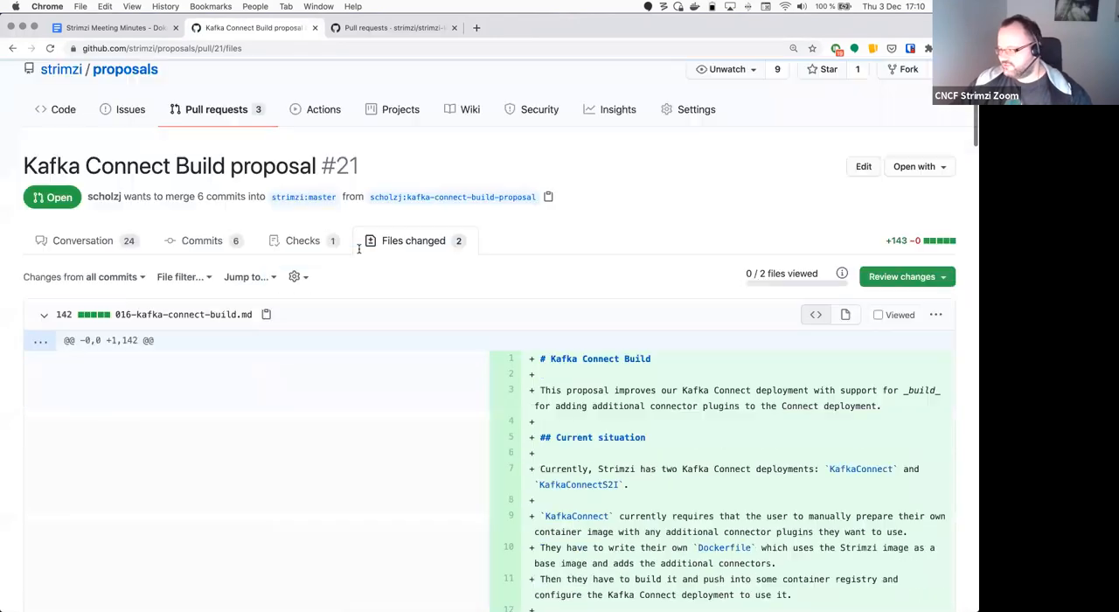
scroll("down", 3)
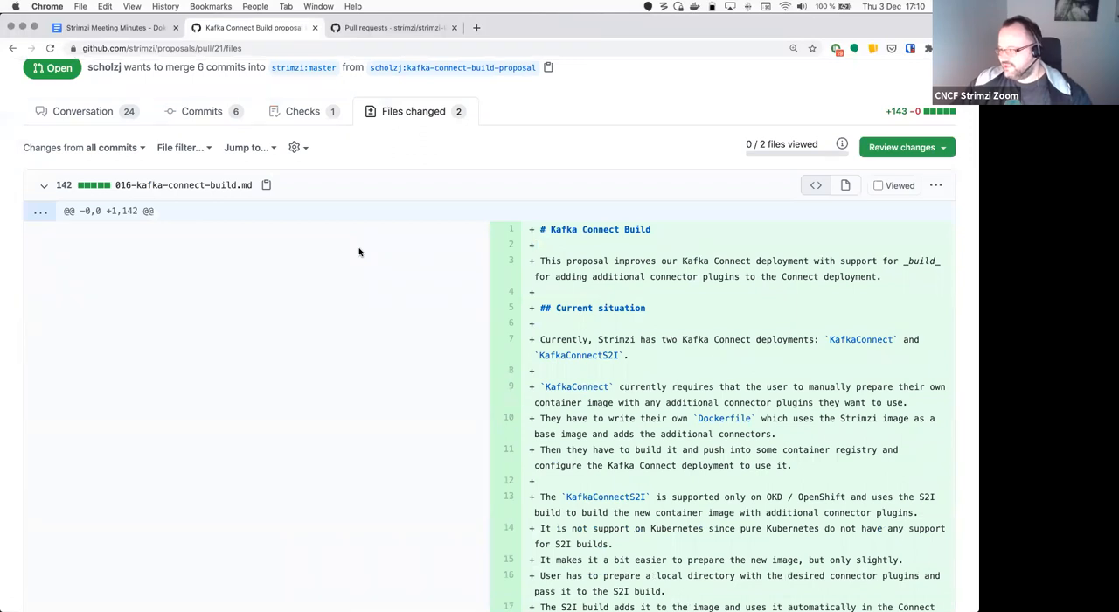
mouse_move(368, 254)
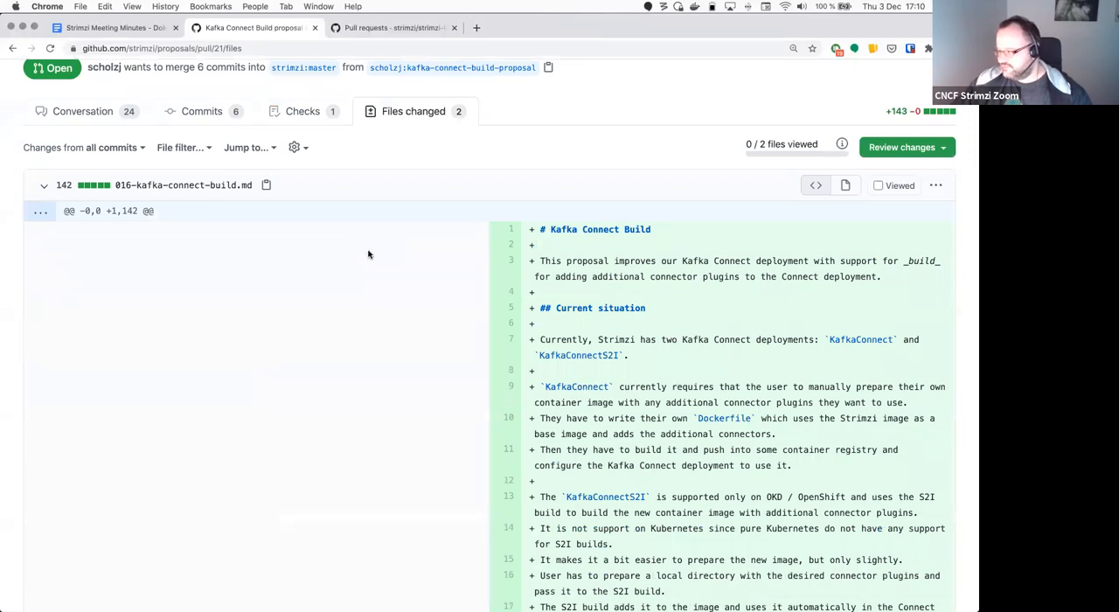
scroll("down", 3)
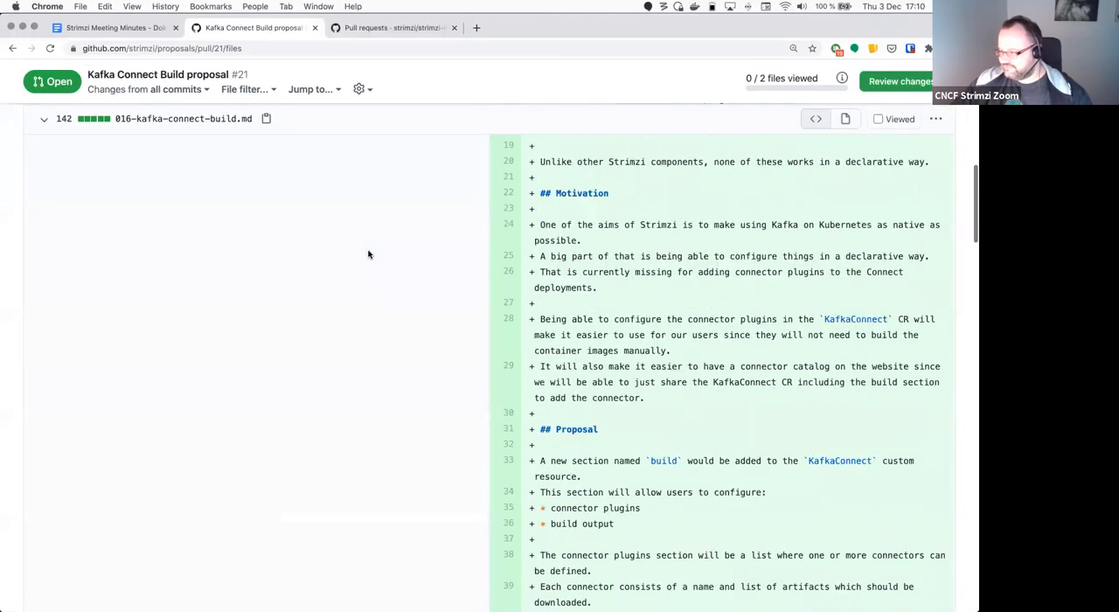
scroll("down", 3)
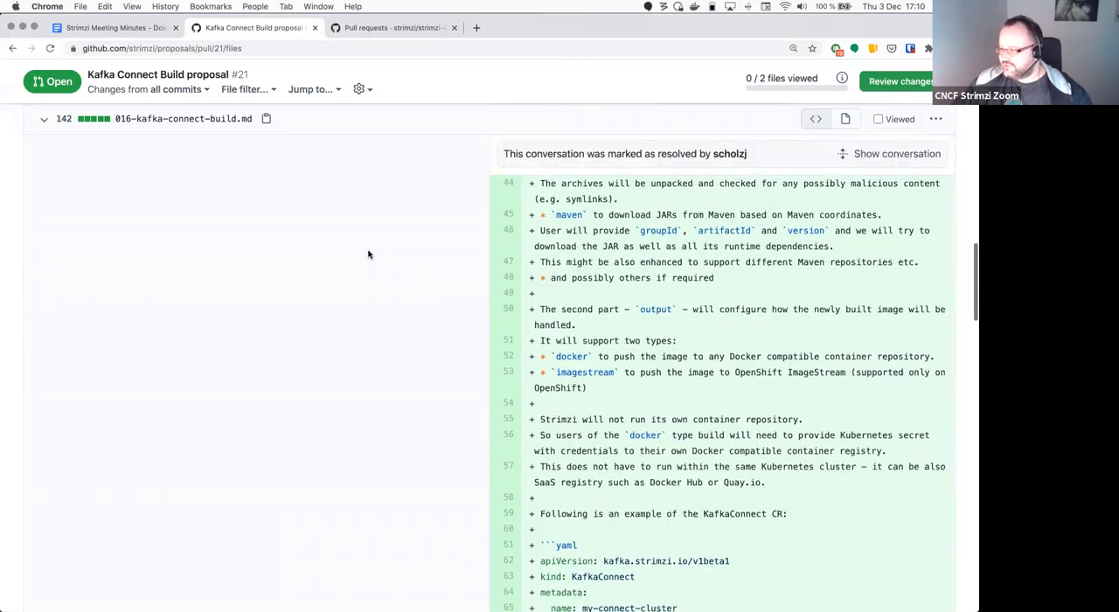
scroll("down", 3)
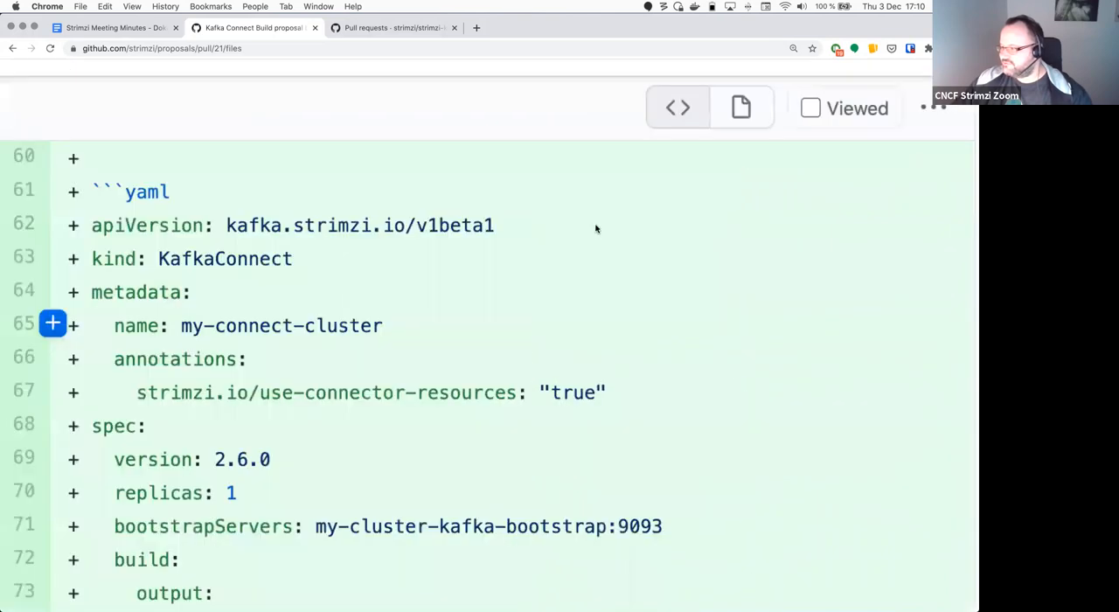
scroll("down", 3)
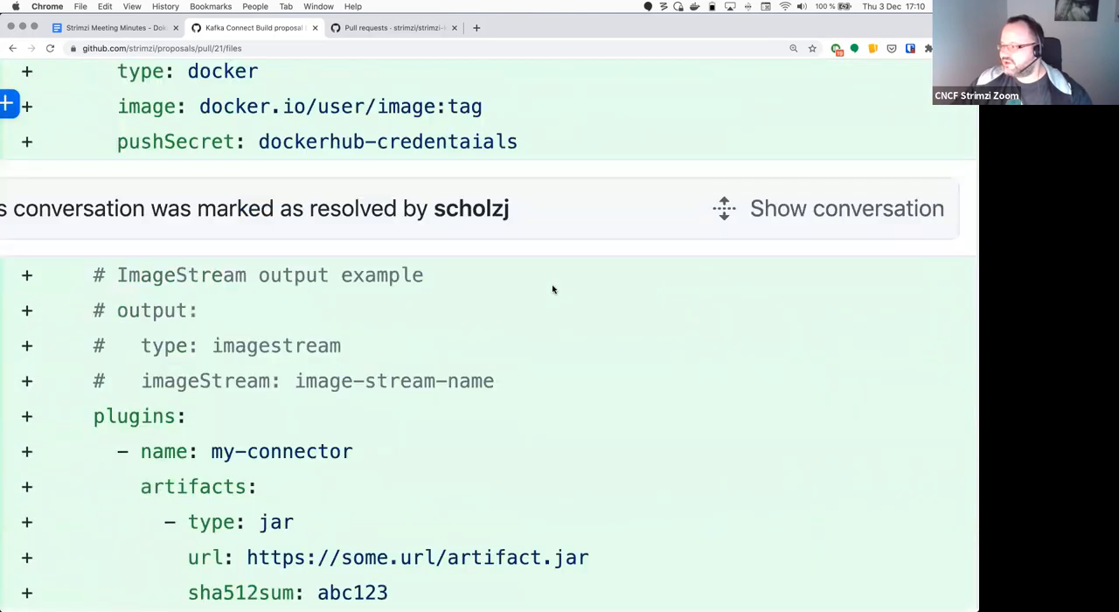
scroll("down", 3)
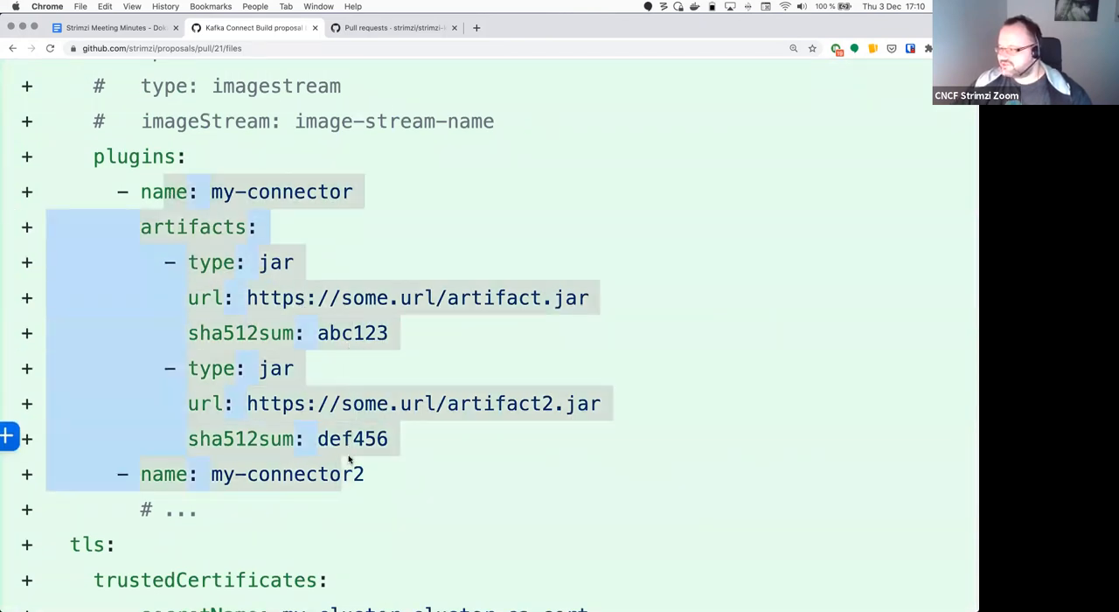
scroll("down", 3)
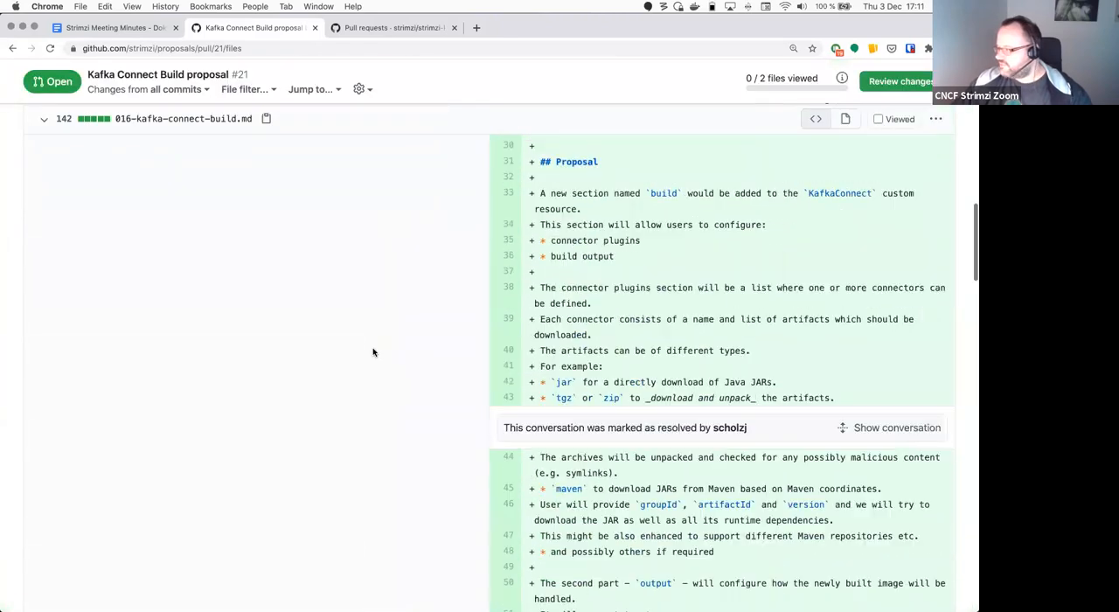
scroll("up", 3)
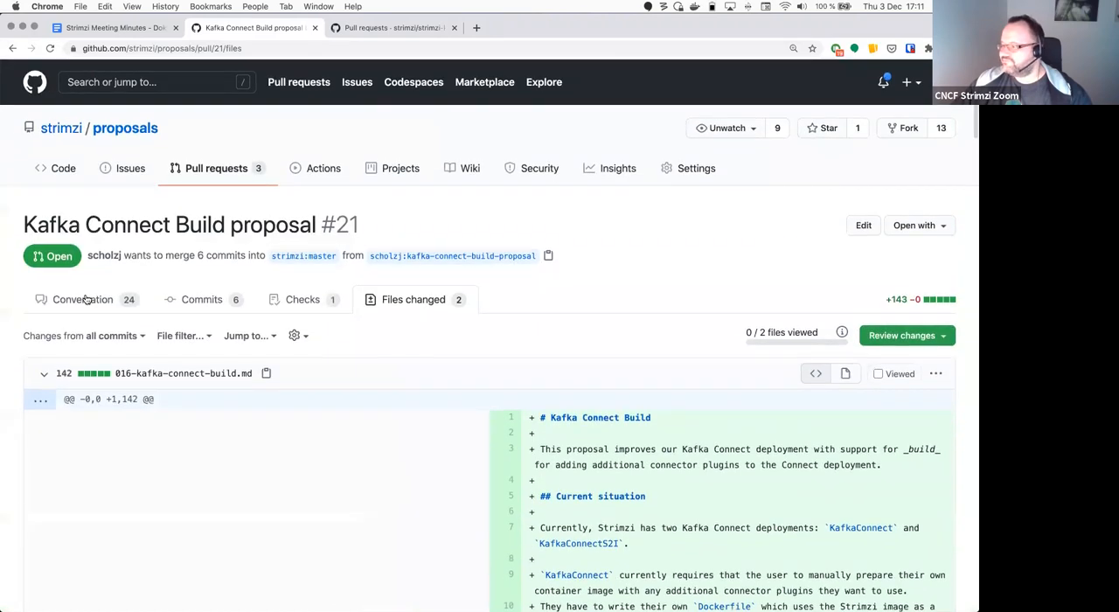
Step: Revisit proposal #19, then browse the three open strimzi/proposals pull requests
left_click(82, 299)
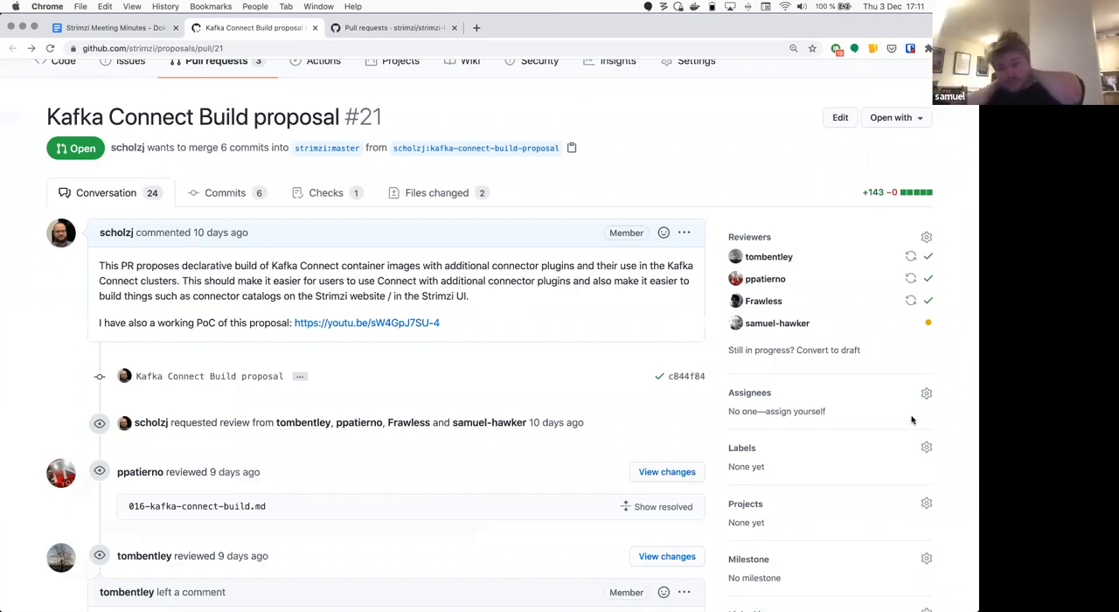
mouse_move(638, 362)
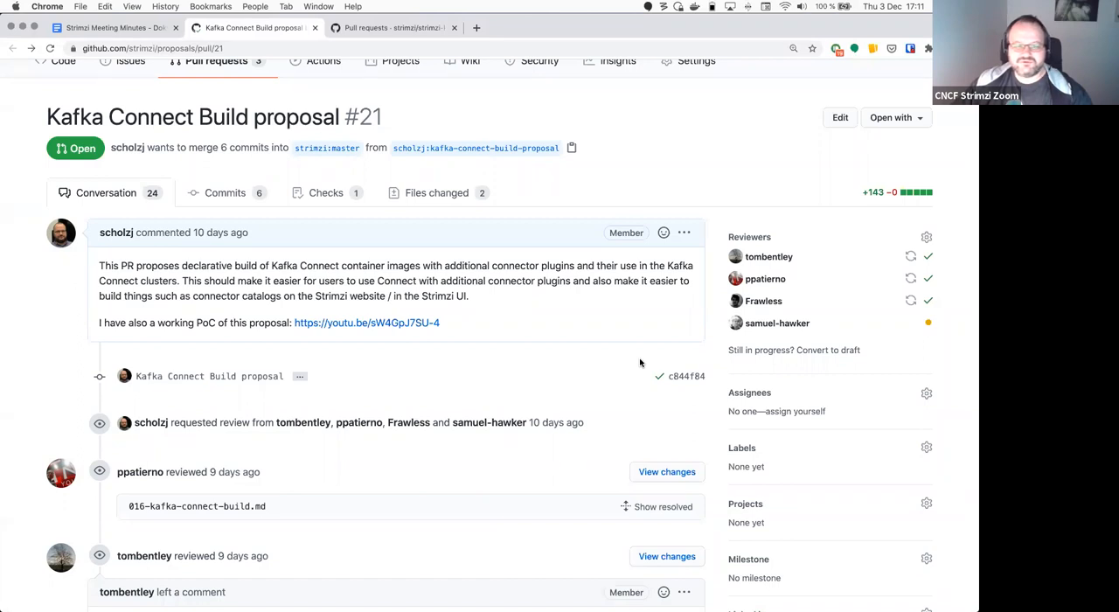
mouse_move(294, 222)
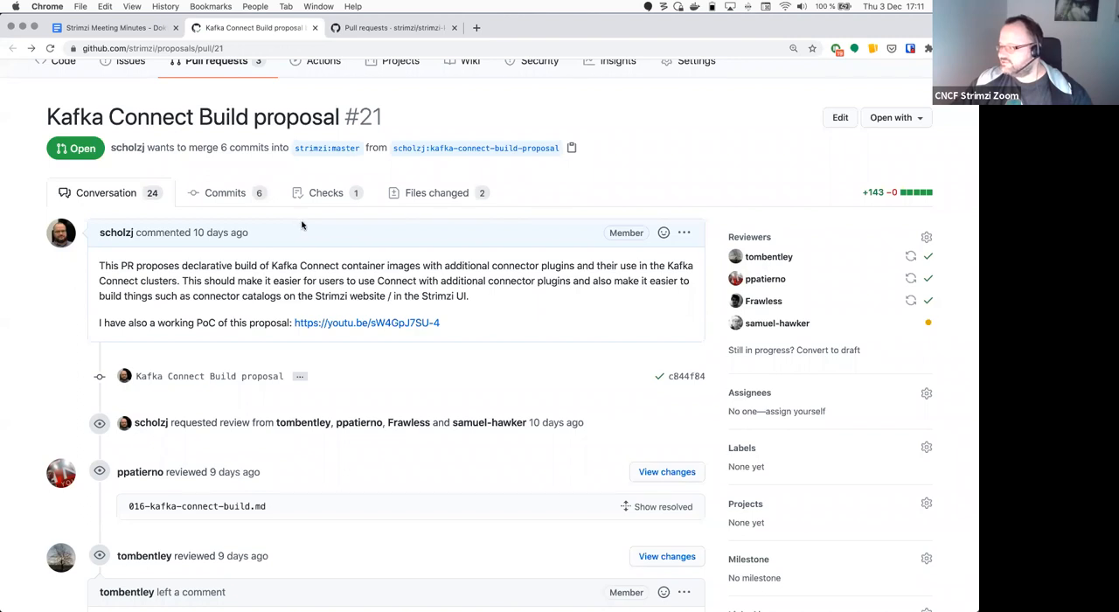
mouse_move(136, 96)
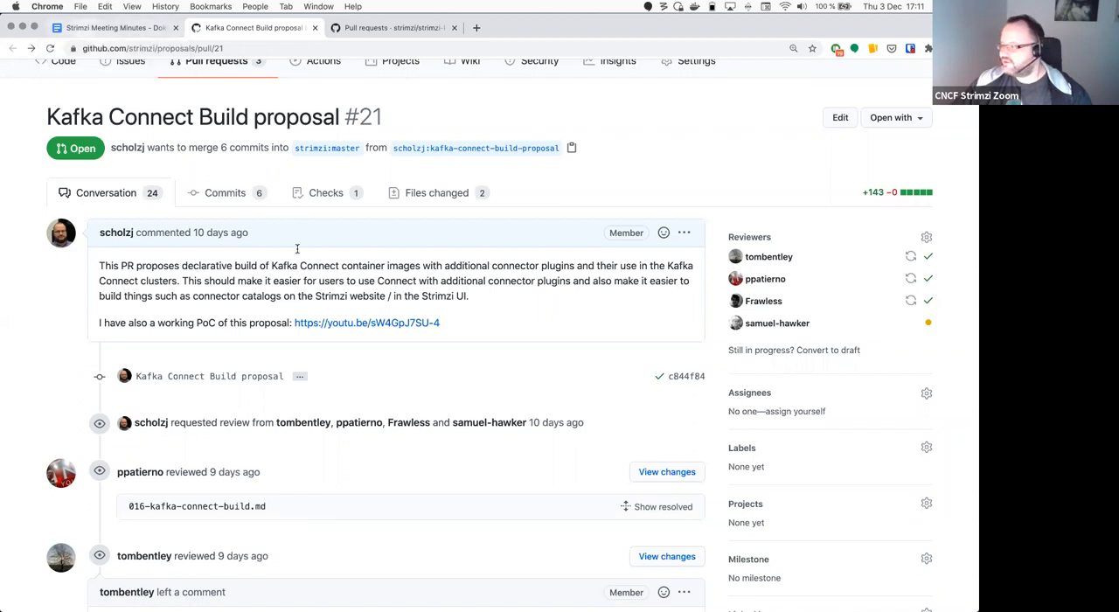
left_click(110, 27)
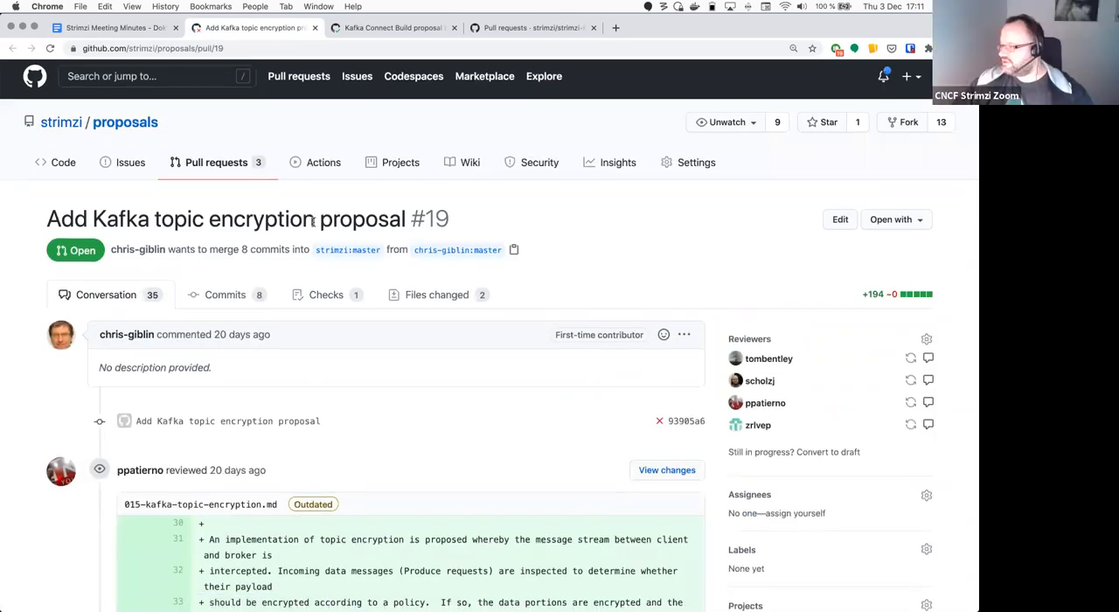
scroll("down", 3)
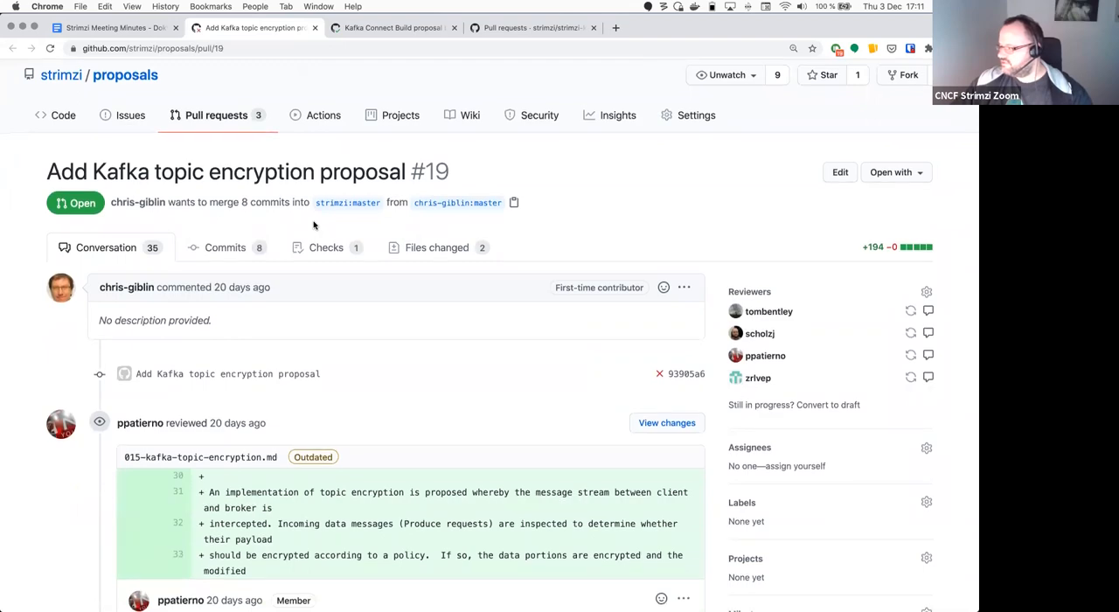
scroll("down", 3)
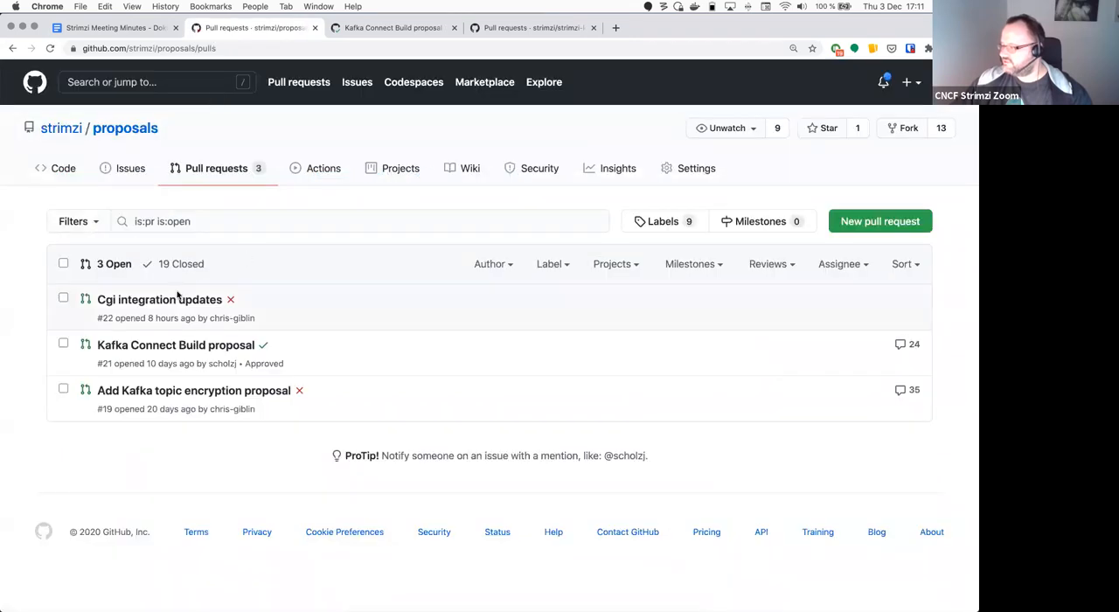
Step: Open pull request #22 'Cgi integration updates' and read its topic encryption file diff
left_click(159, 298)
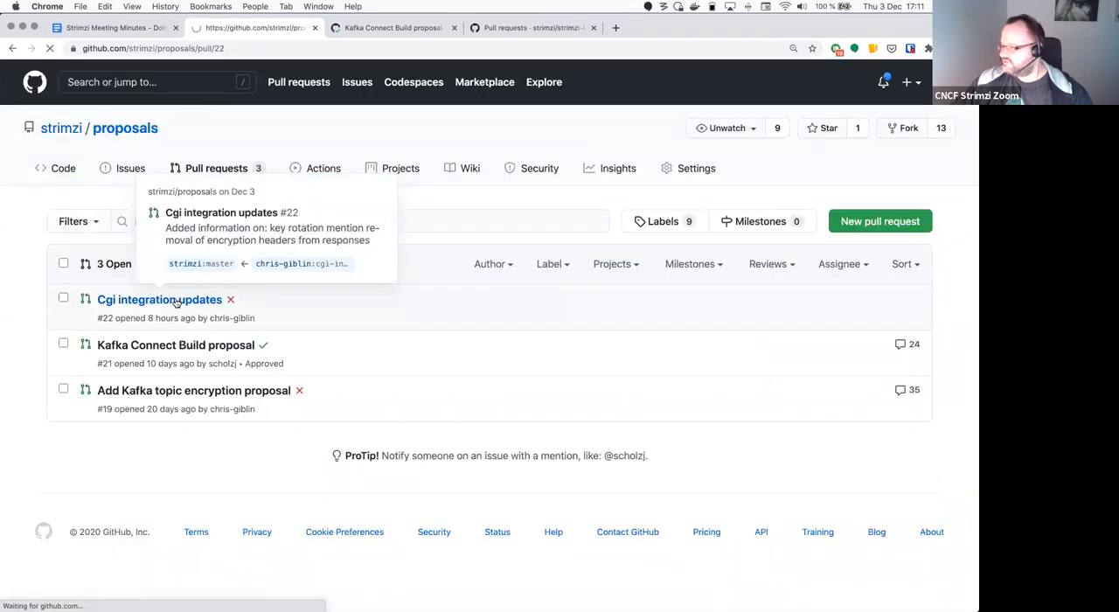
left_click(159, 298)
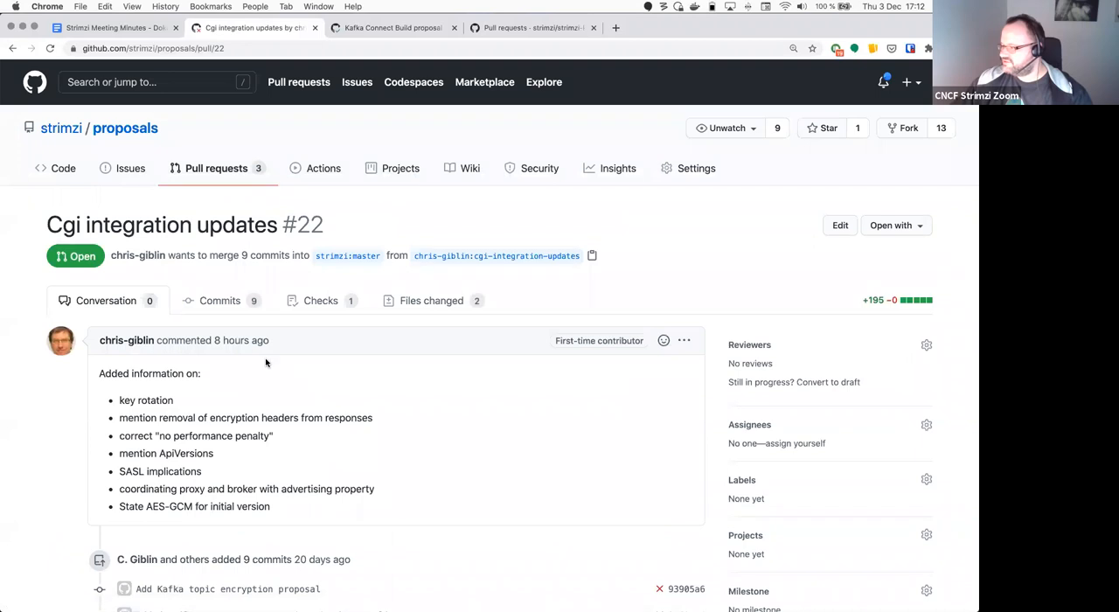
mouse_move(424, 300)
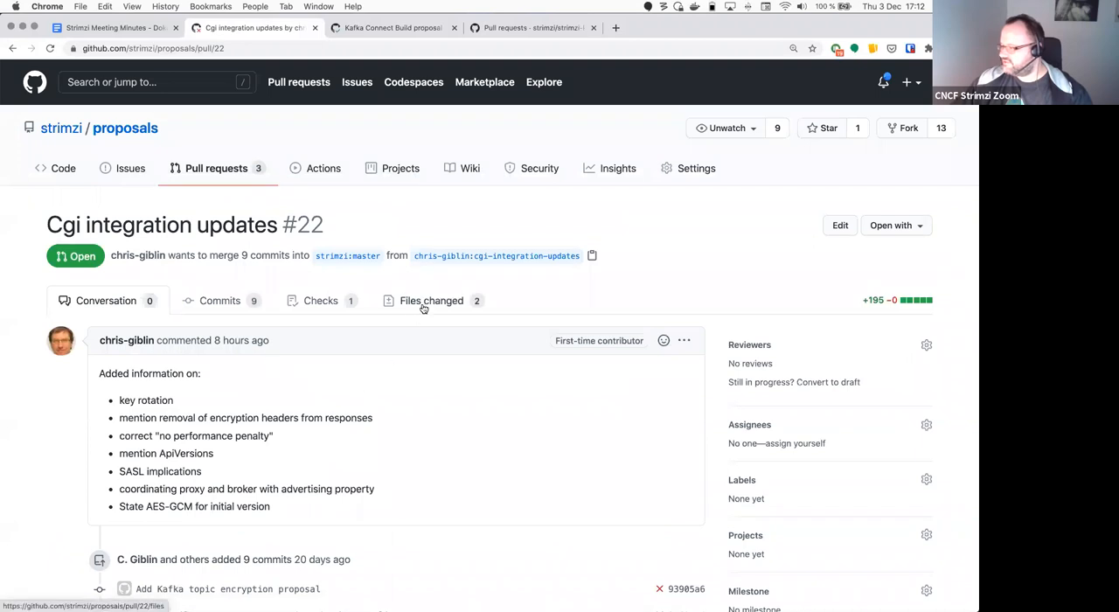
left_click(431, 299)
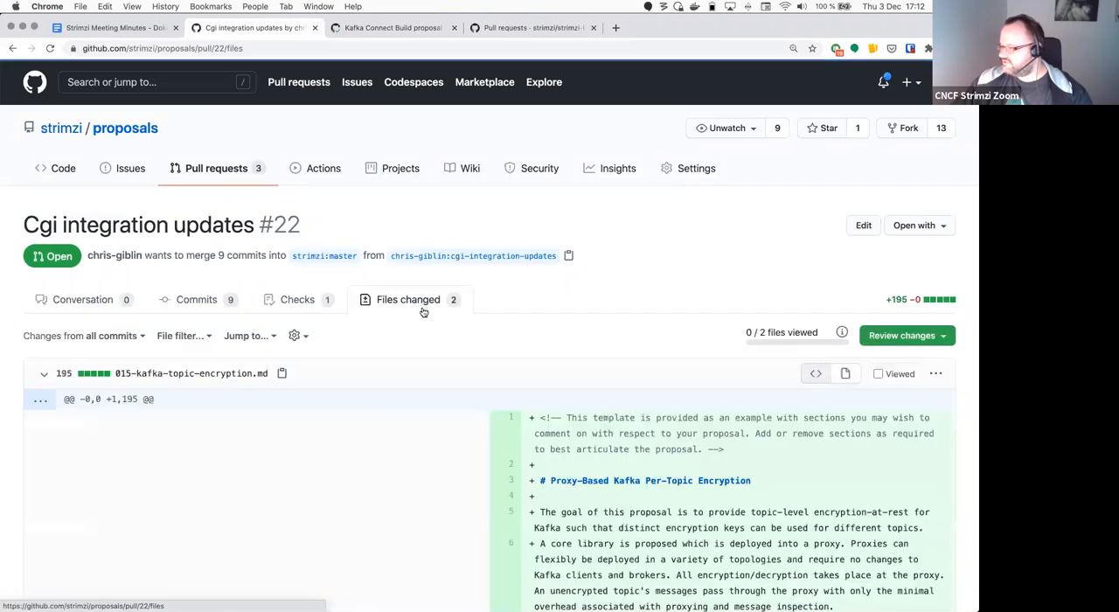
scroll("down", 3)
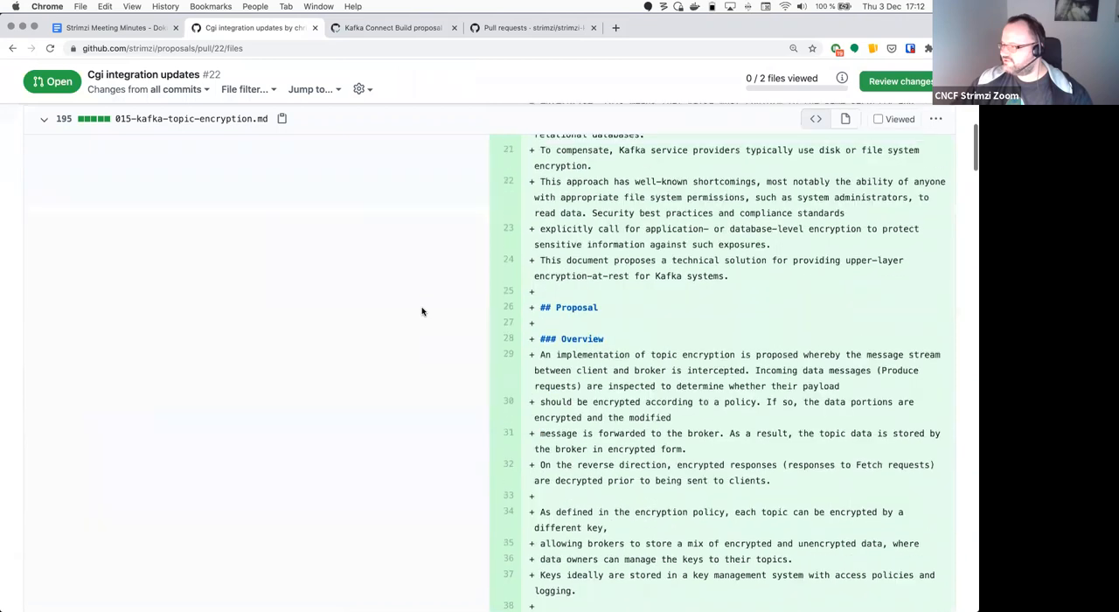
scroll("up", 3)
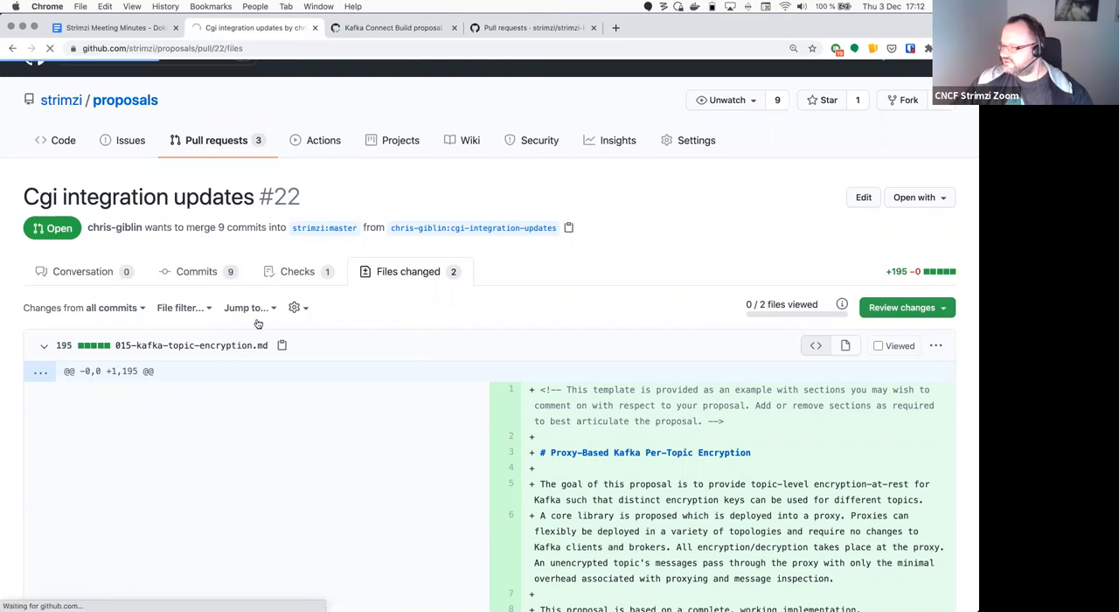
left_click(113, 27)
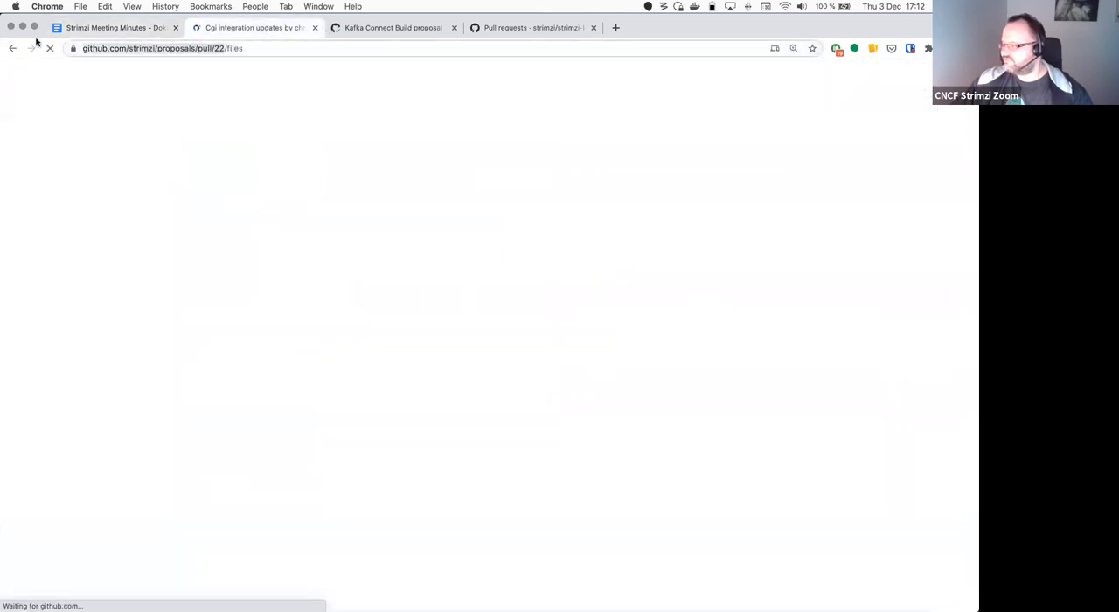
Step: Under pull/19, add sub-bullets 'Review comments done in …/pull/22' and 'We should check which one should continue'
left_click(113, 28)
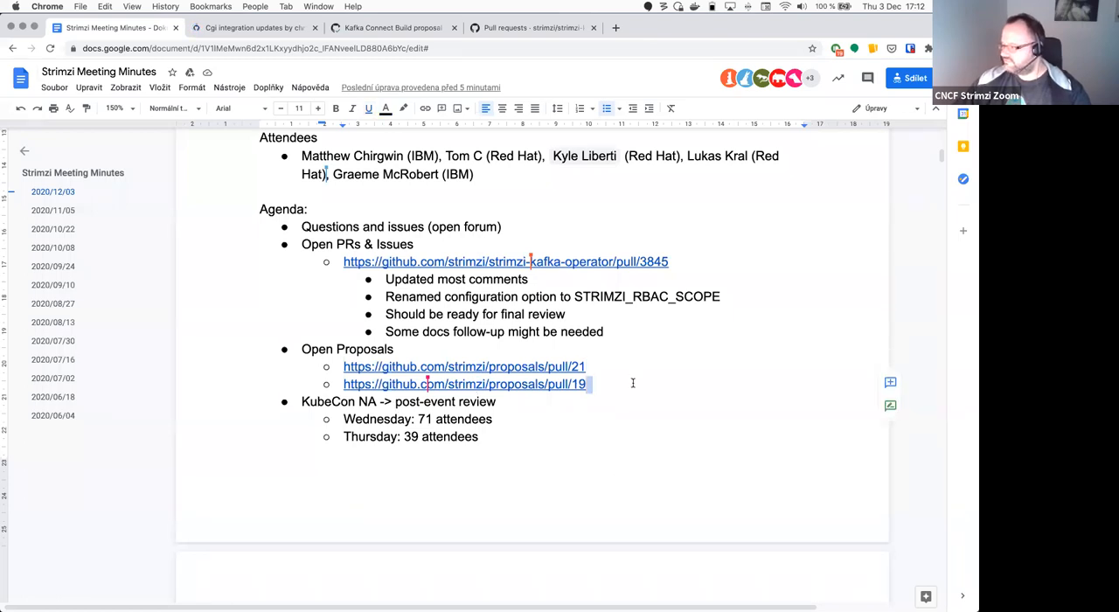
key("enter")
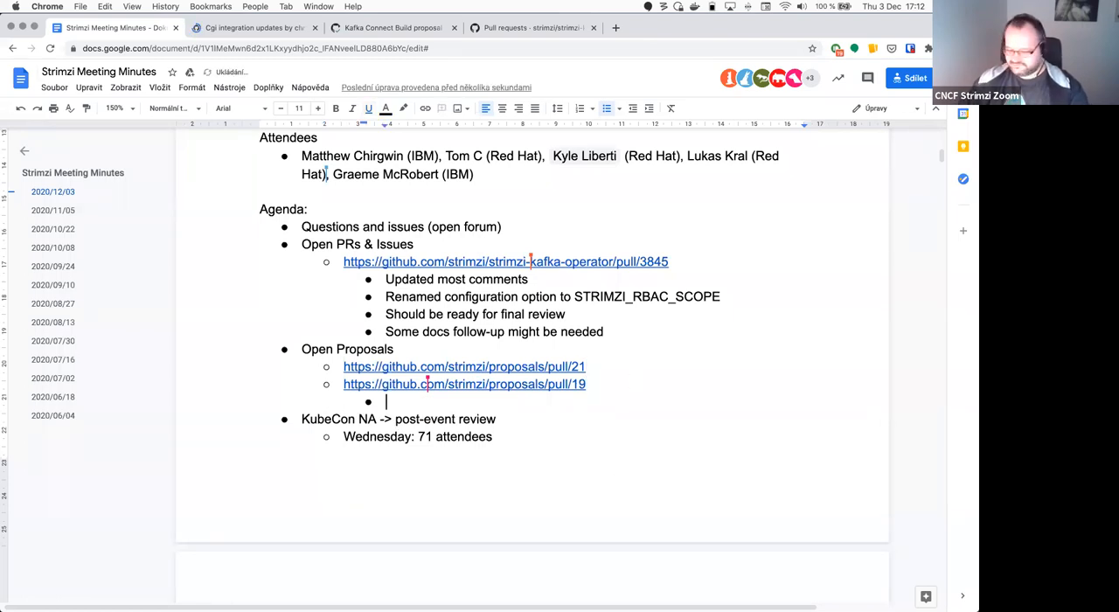
type("Review comments done in https://github.com/strimzi/proposals/pull/22")
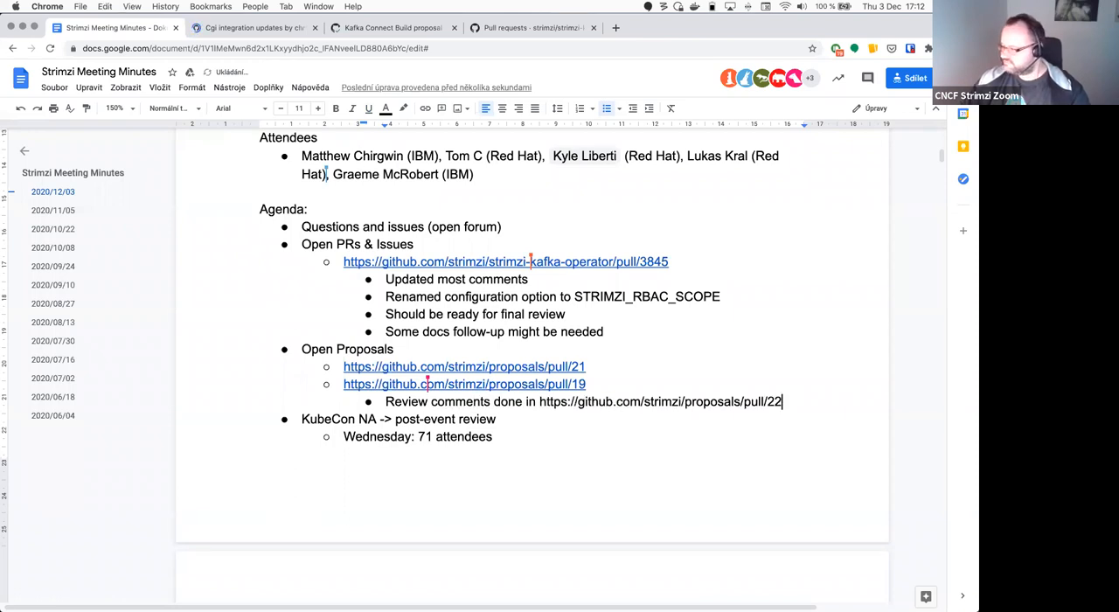
key("enter")
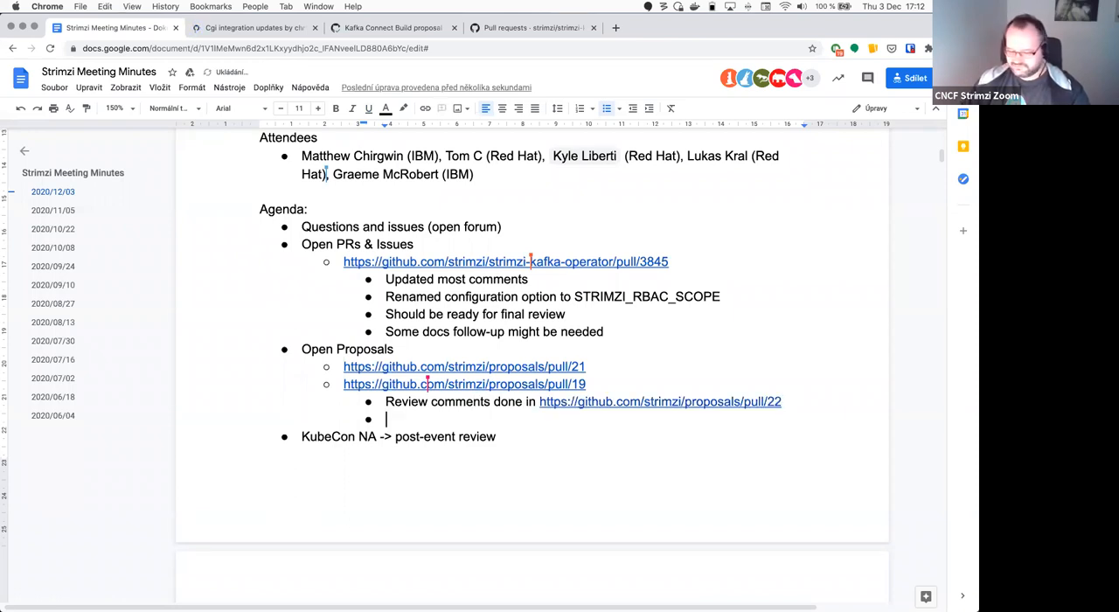
type("We should check w")
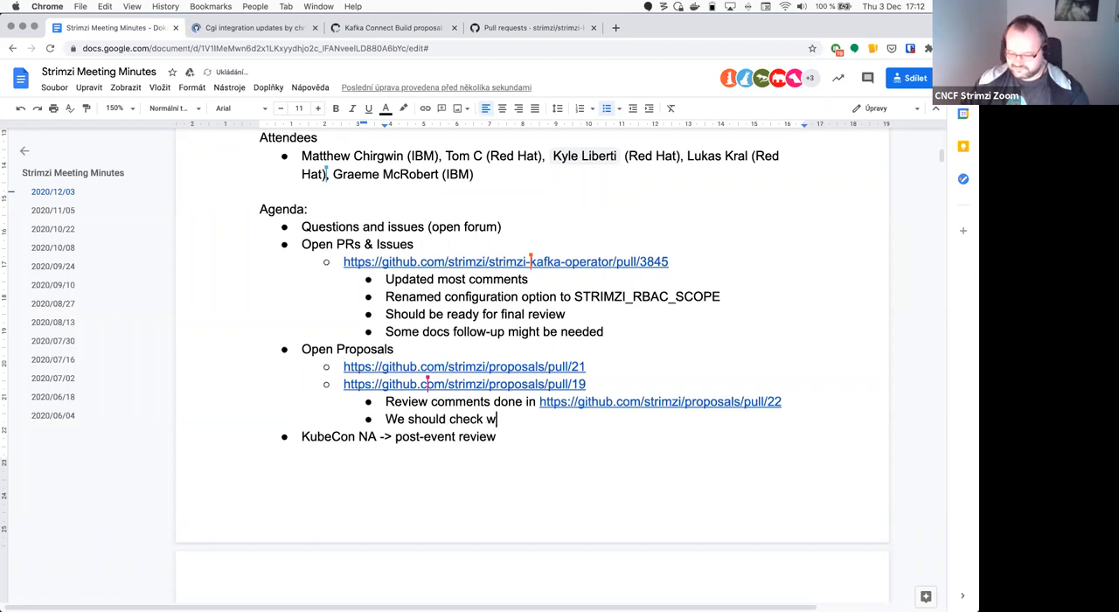
type("hich one should continu")
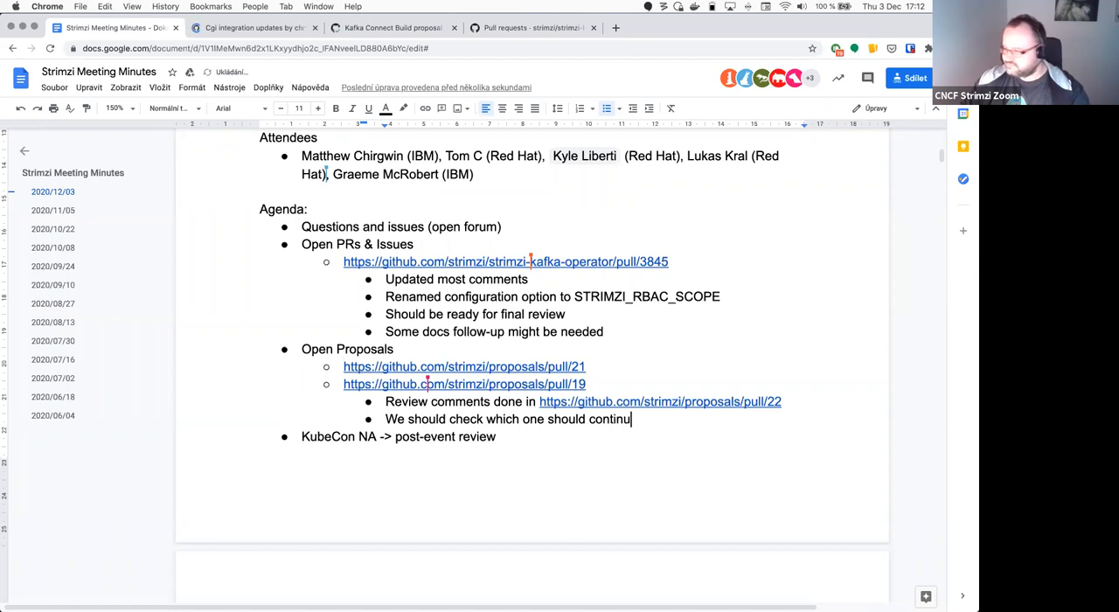
type("e")
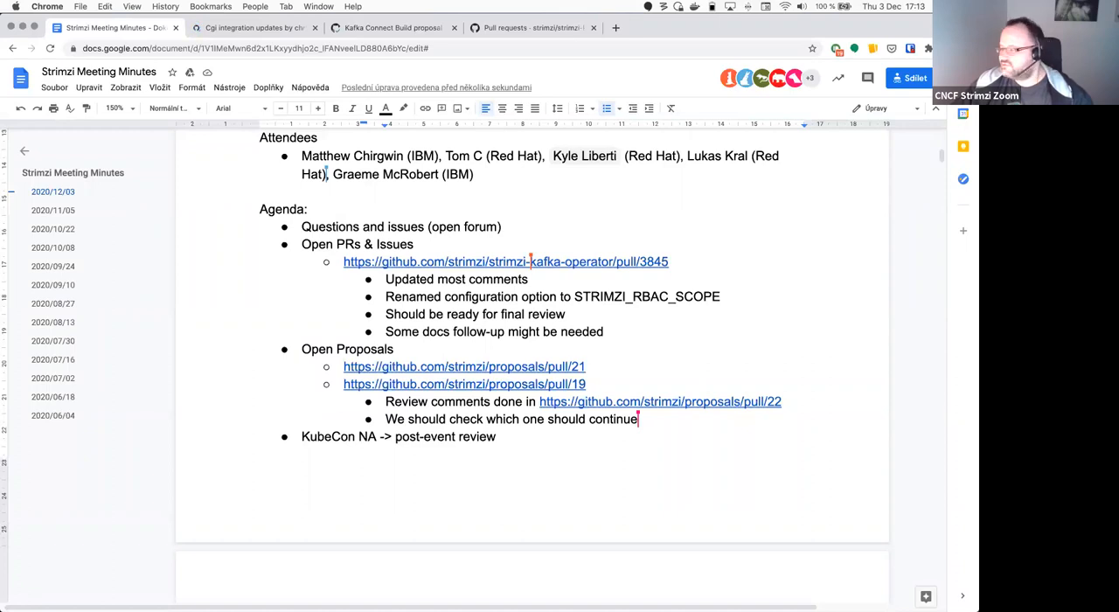
Step: Scroll to page 2 and place the cursor after 'Thursday: 39 attendees'
scroll("down", 3)
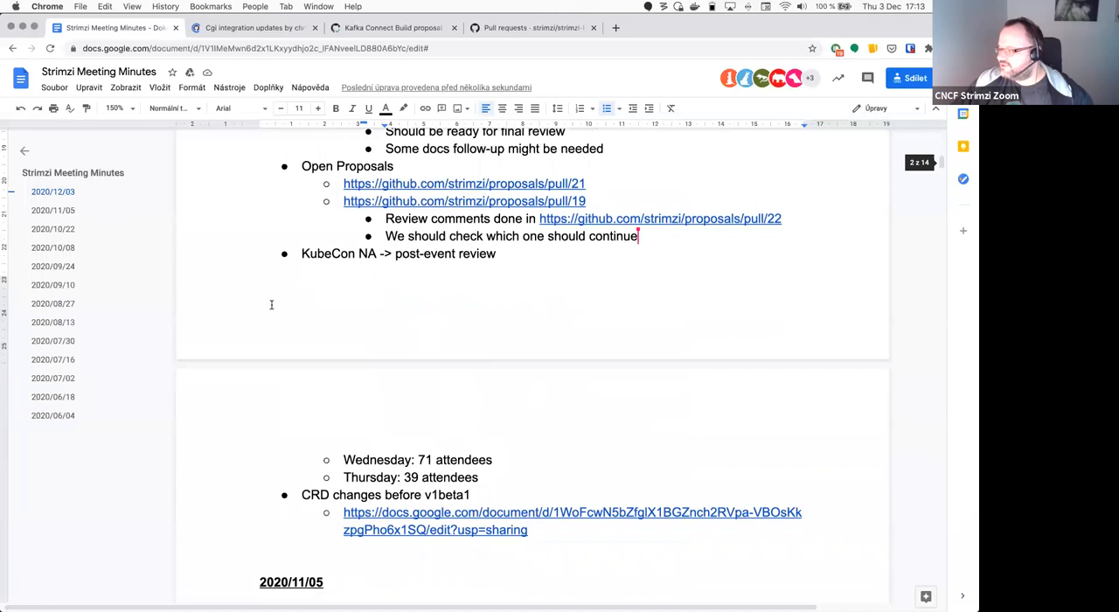
double_click(339, 254)
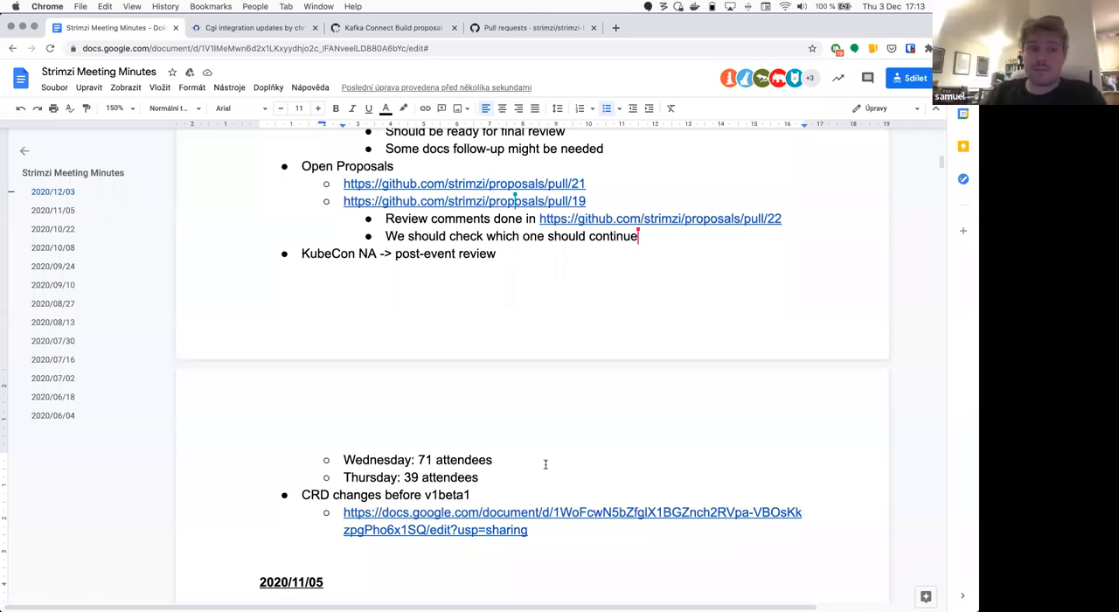
mouse_move(544, 469)
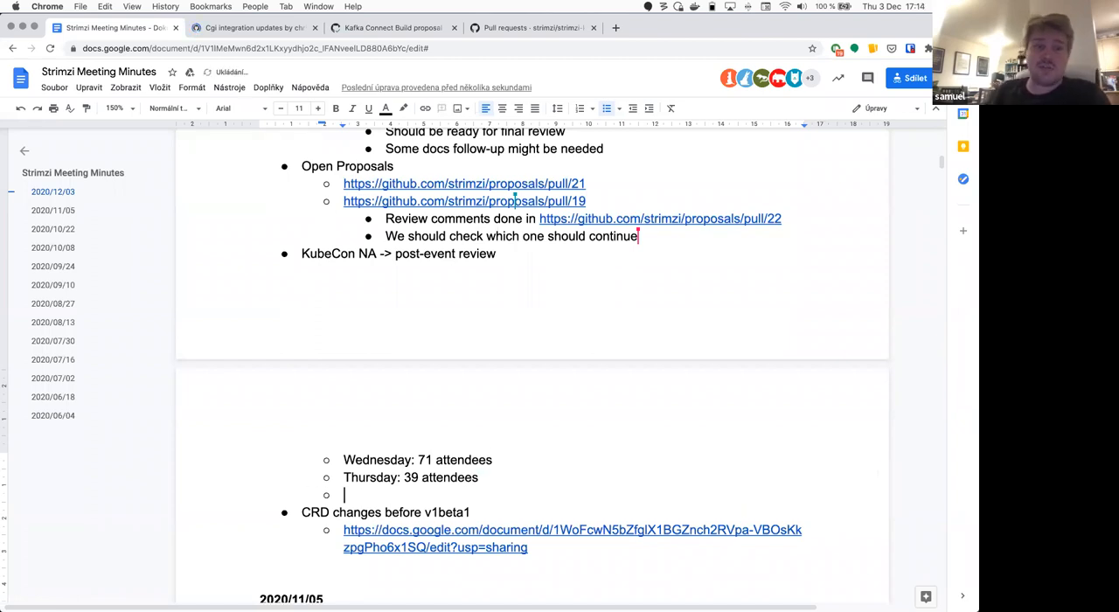
Step: Add a 'Panel discussion format' bullet with a nested 'Worked well' note
type("Panel discussion")
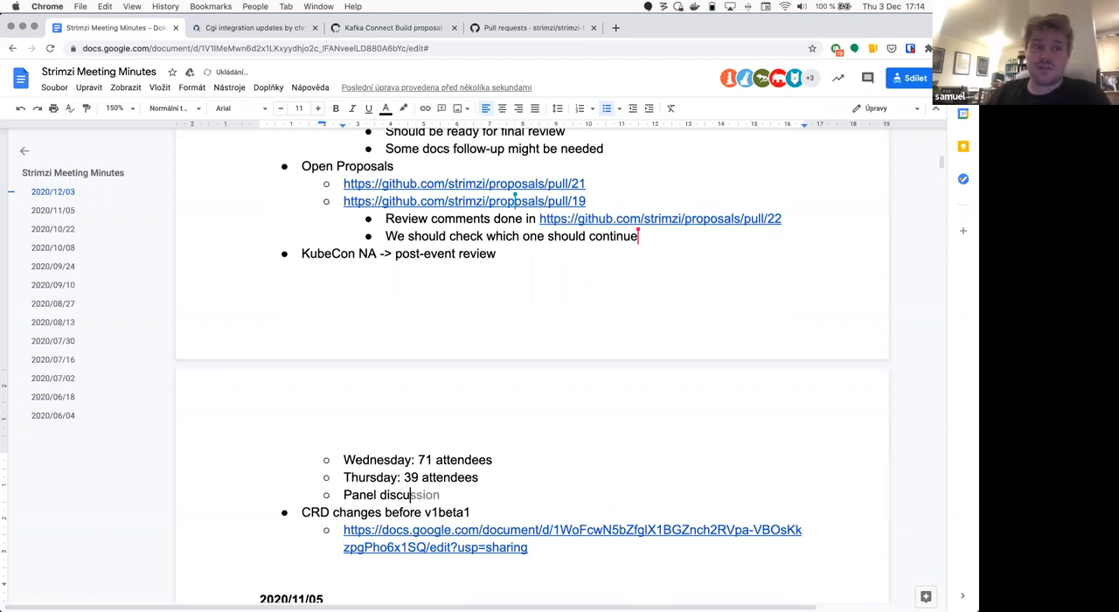
type("format")
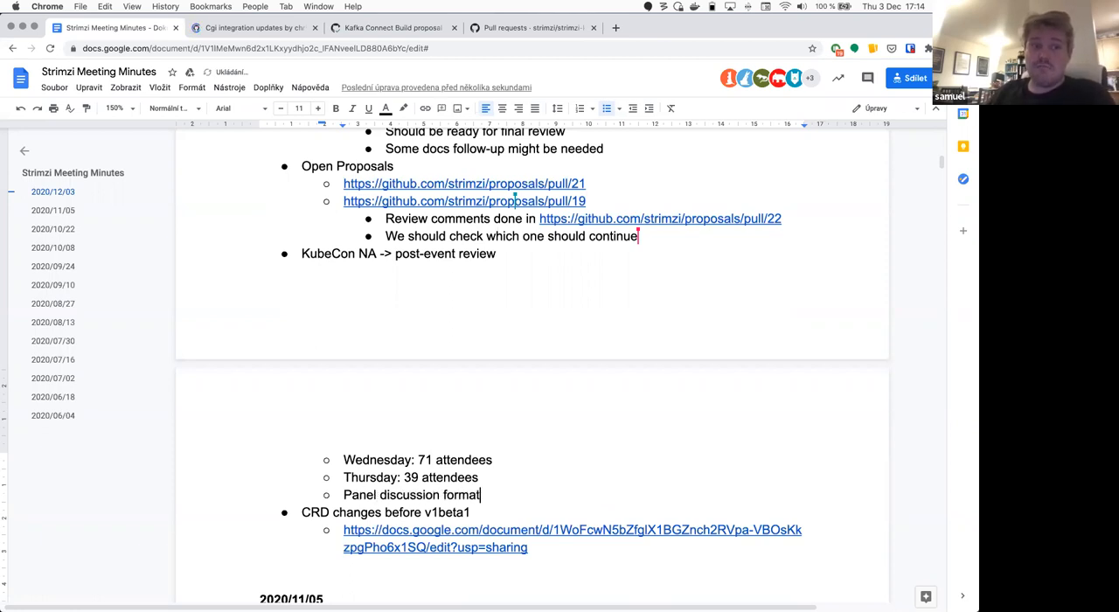
type("Worked")
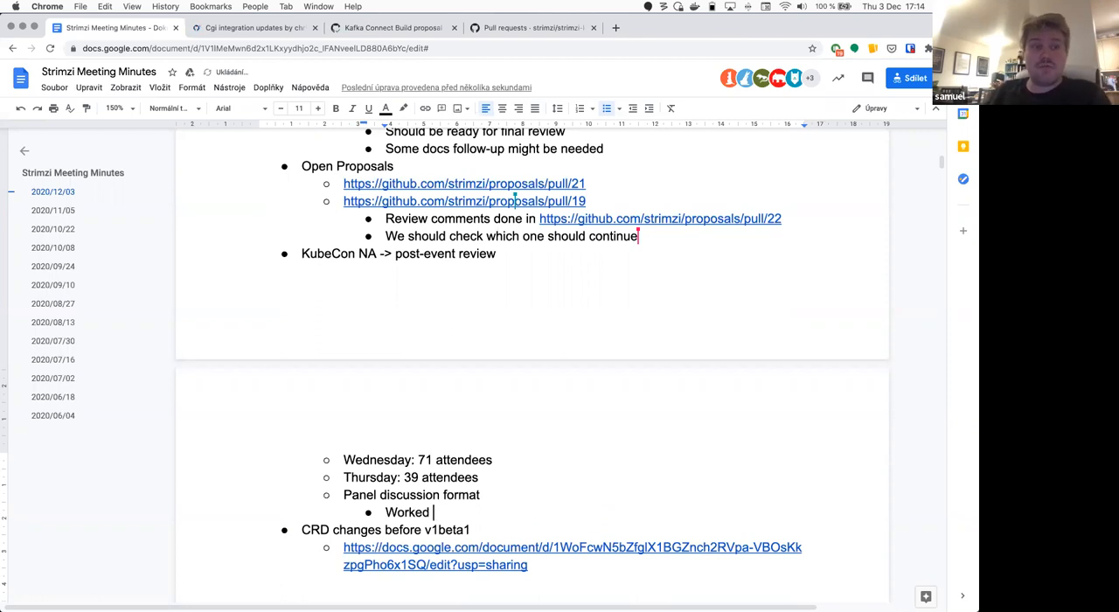
type("well")
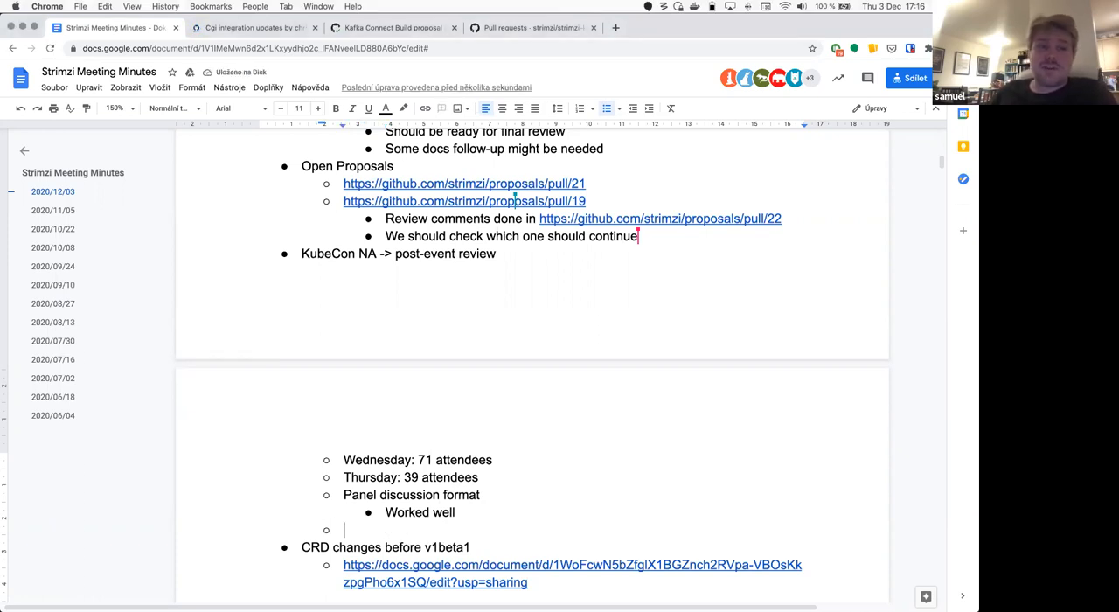
Step: Add 'Comparing with competition' with the nested note 'We did not had too many answers'
type("Comparing with compe")
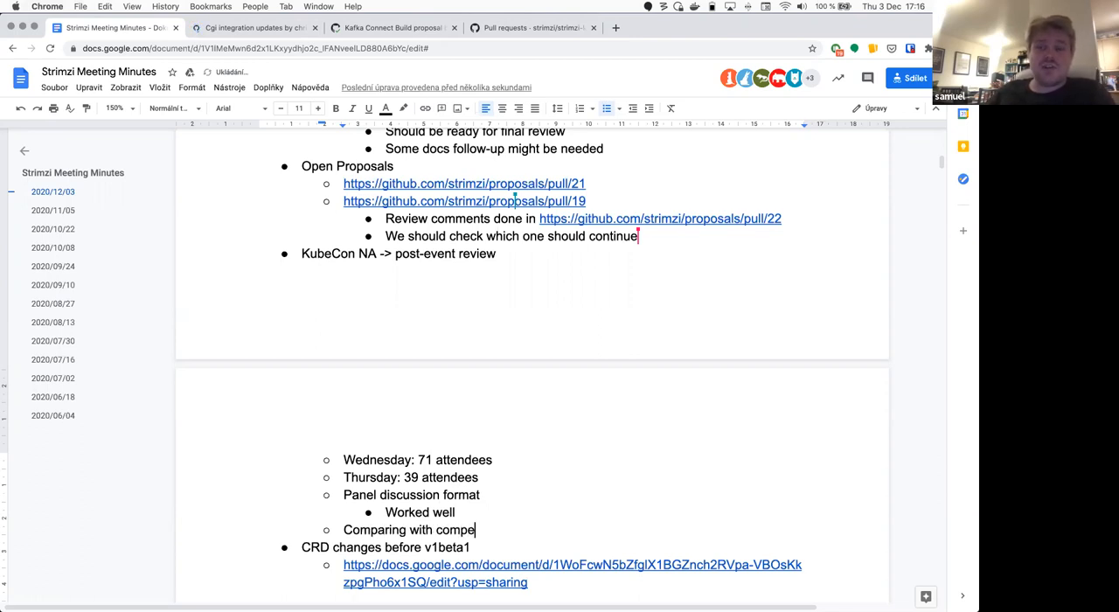
type("tition")
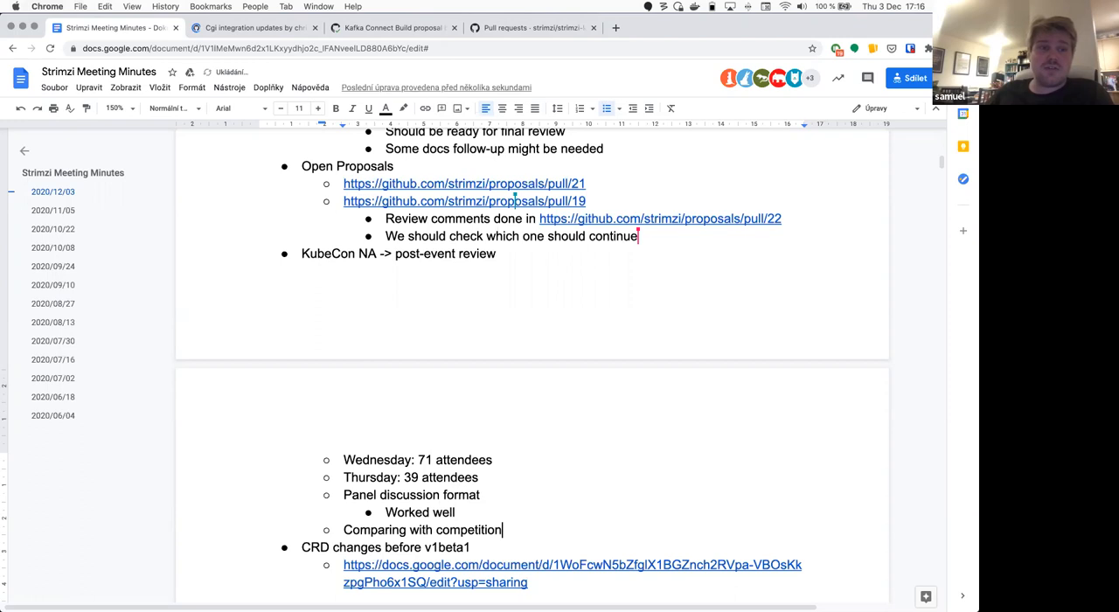
key("enter")
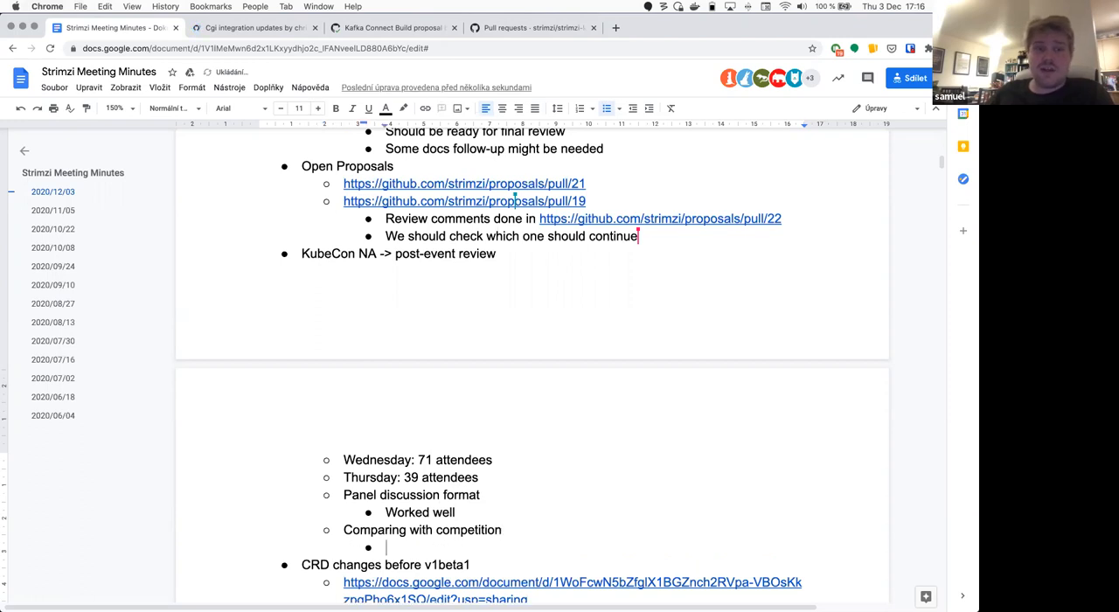
type("We did not had too many answ")
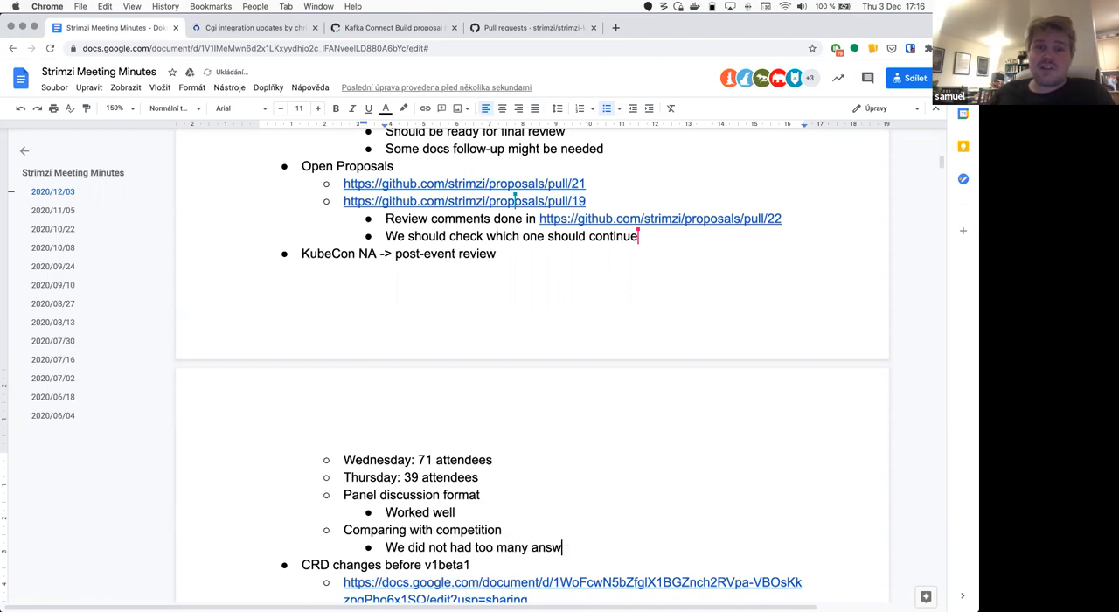
type("ers")
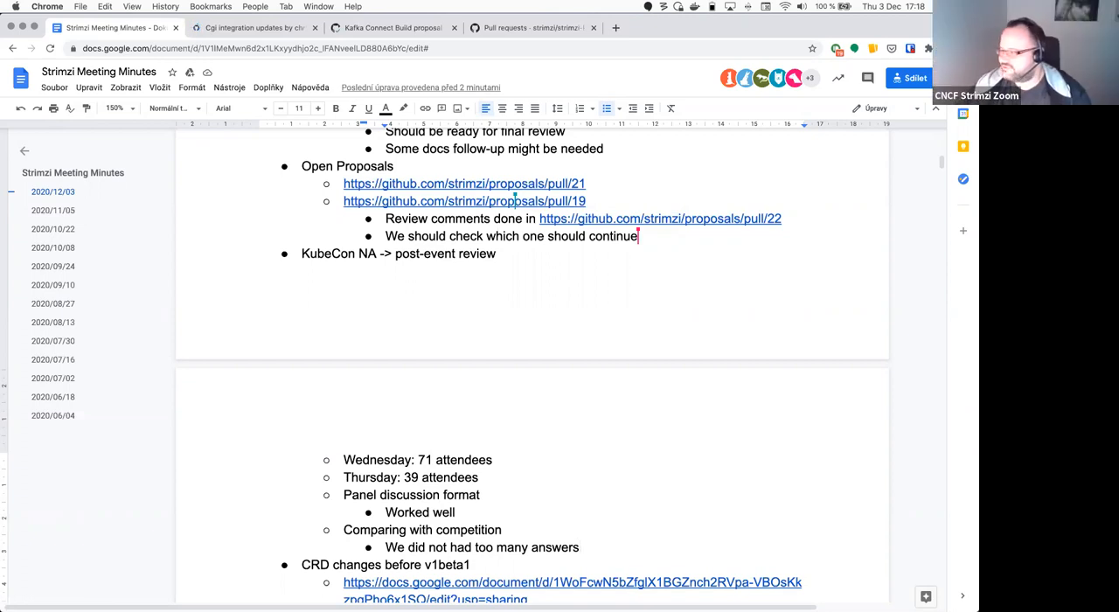
Step: Open the linked 'Planned changes to Strimzi CRs before v1beta2' document in a new tab
scroll("down", 3)
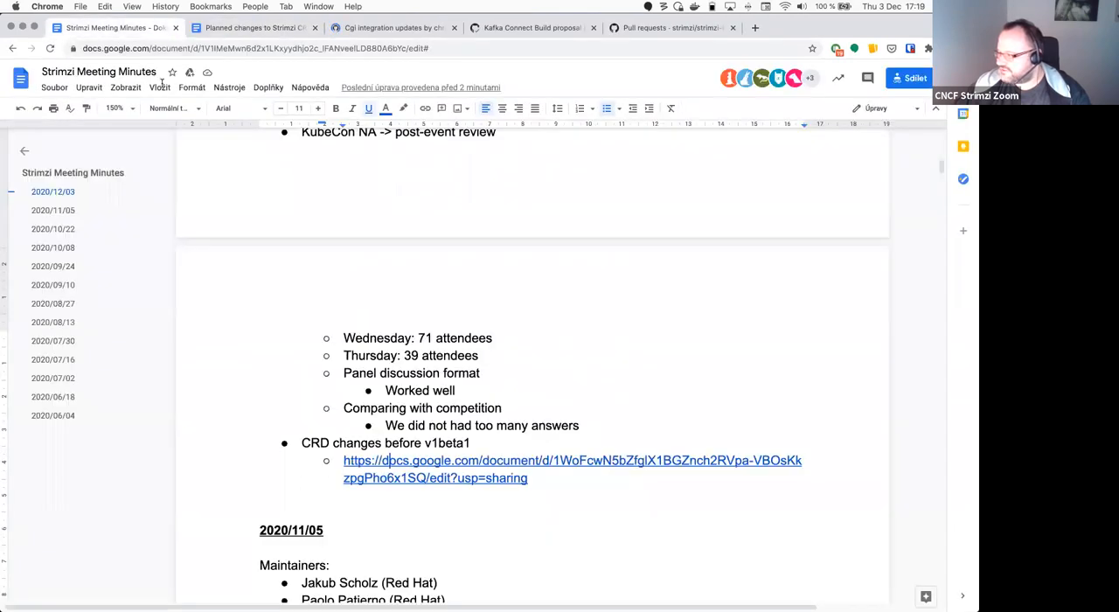
left_click(253, 27)
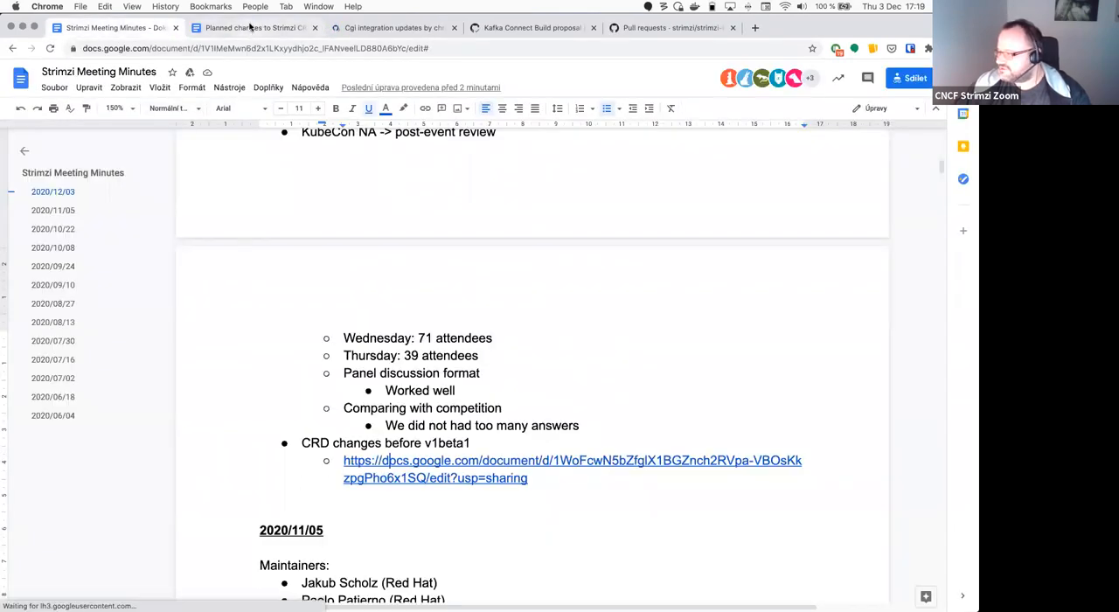
left_click(254, 27)
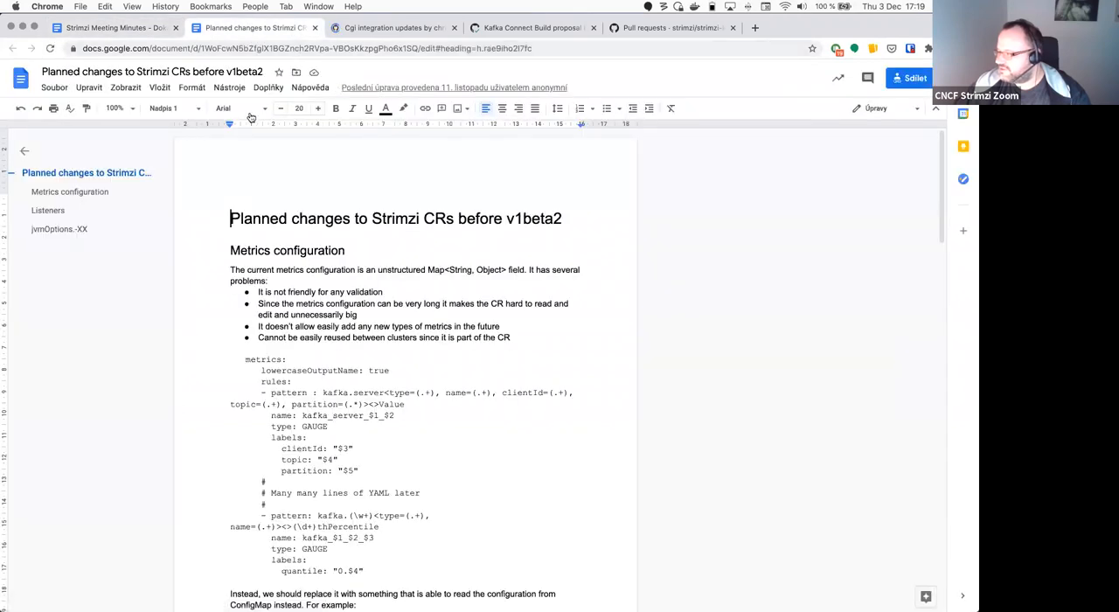
Step: Zoom to 150%, read the Metrics, Listeners and jvmOptions sections, then return to the minutes
left_click(114, 107)
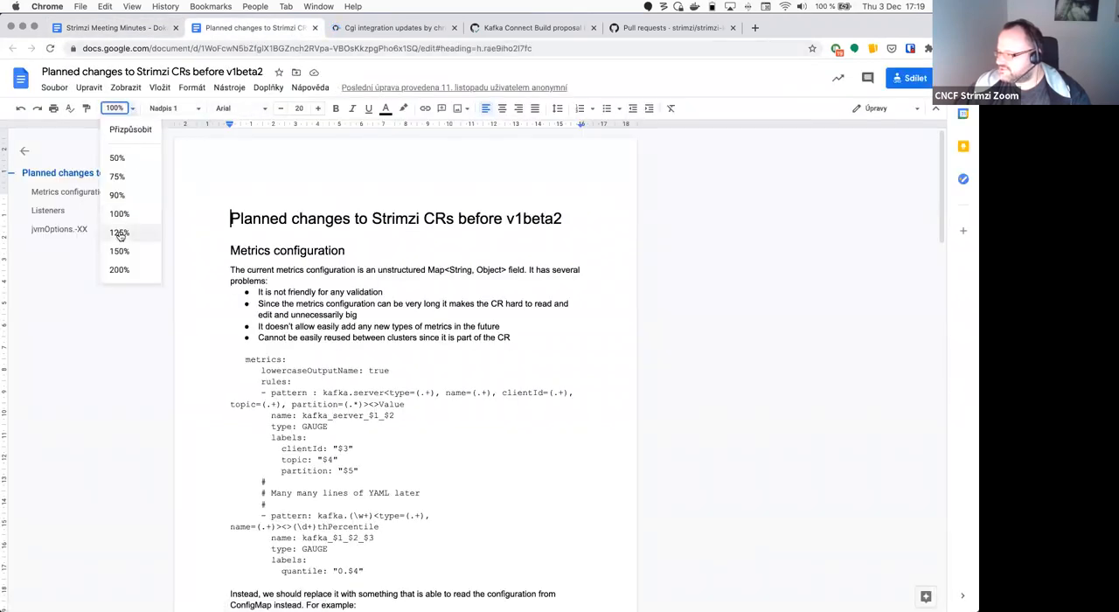
left_click(118, 251)
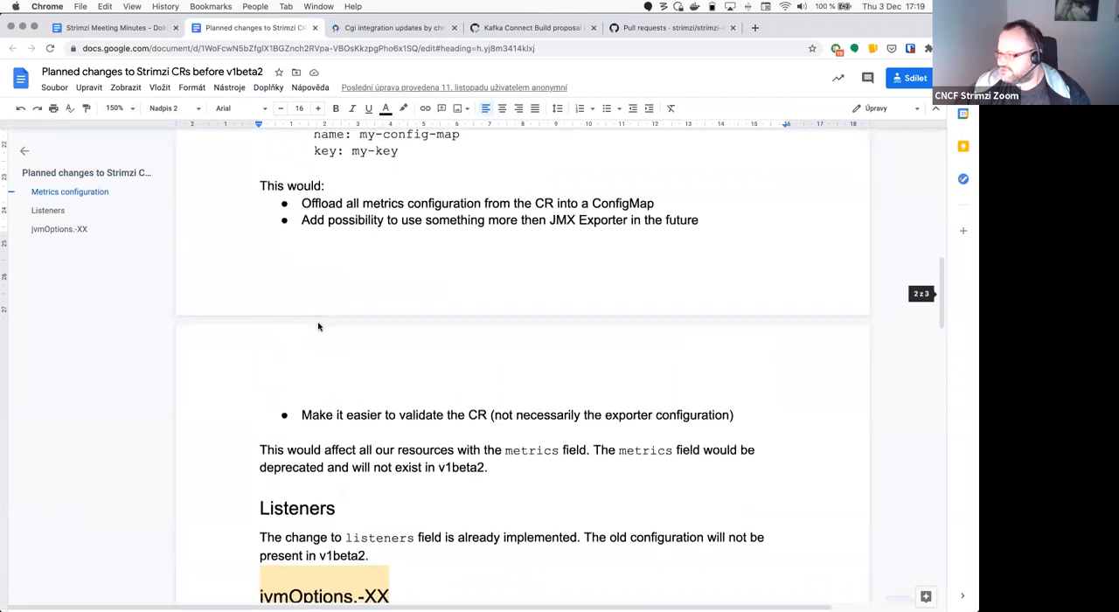
scroll("down", 3)
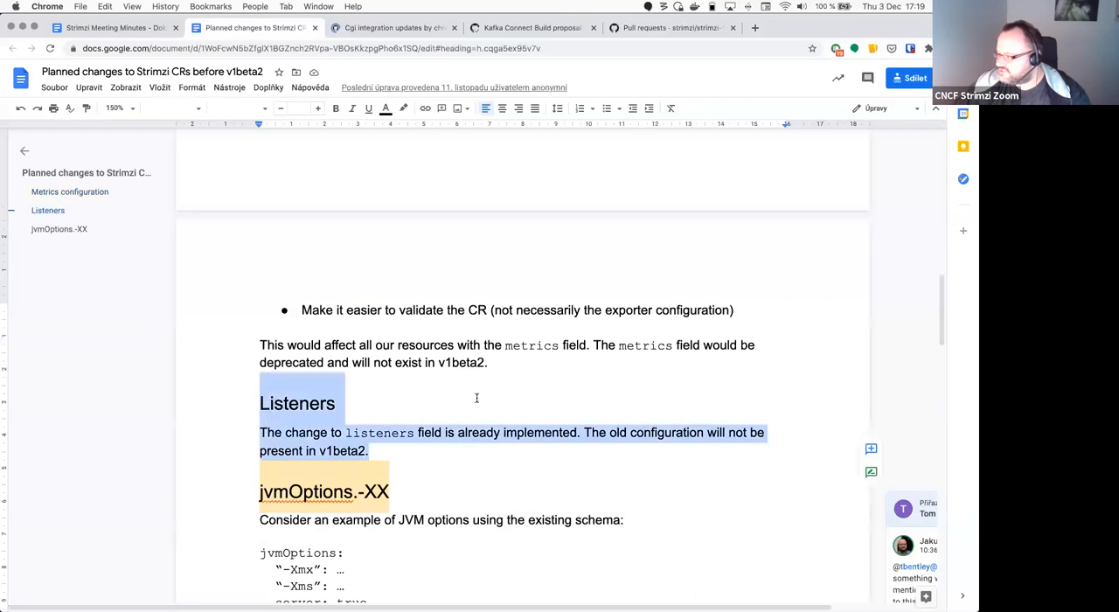
scroll("down", 3)
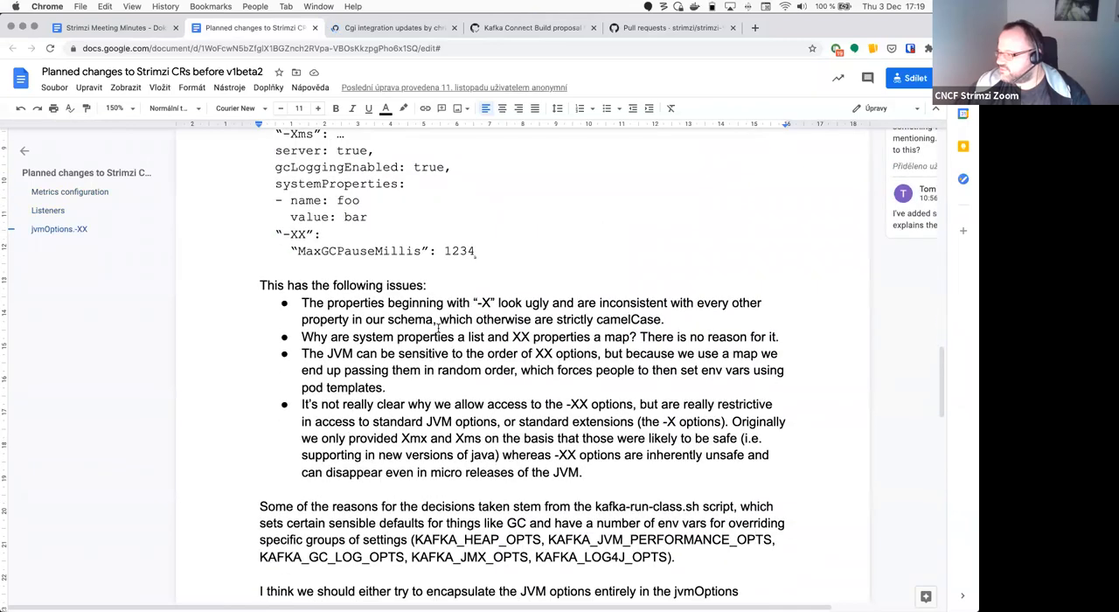
scroll("down", 3)
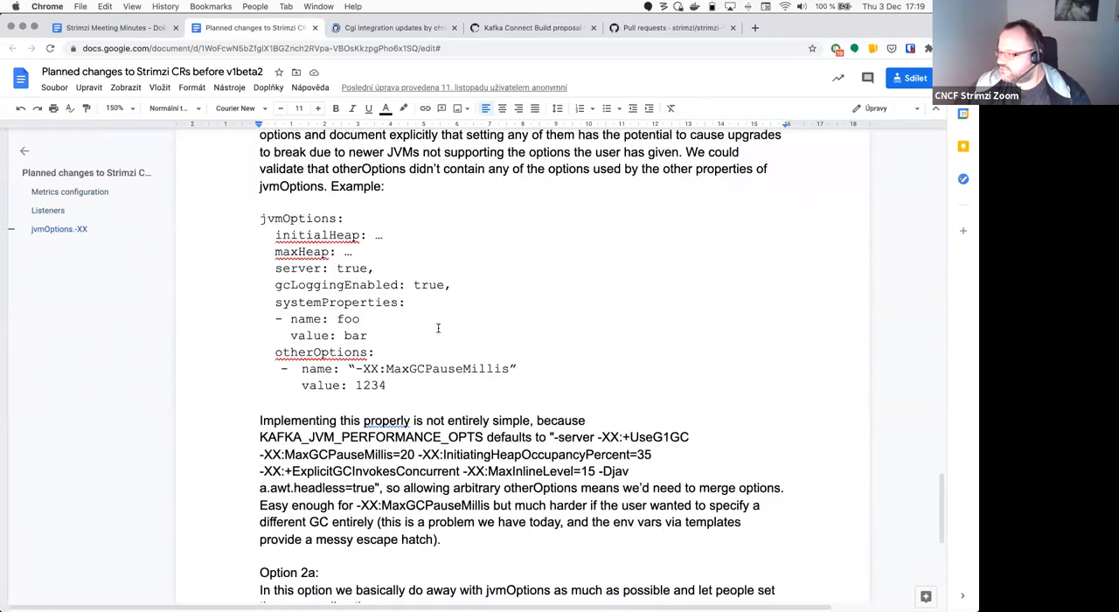
scroll("down", 3)
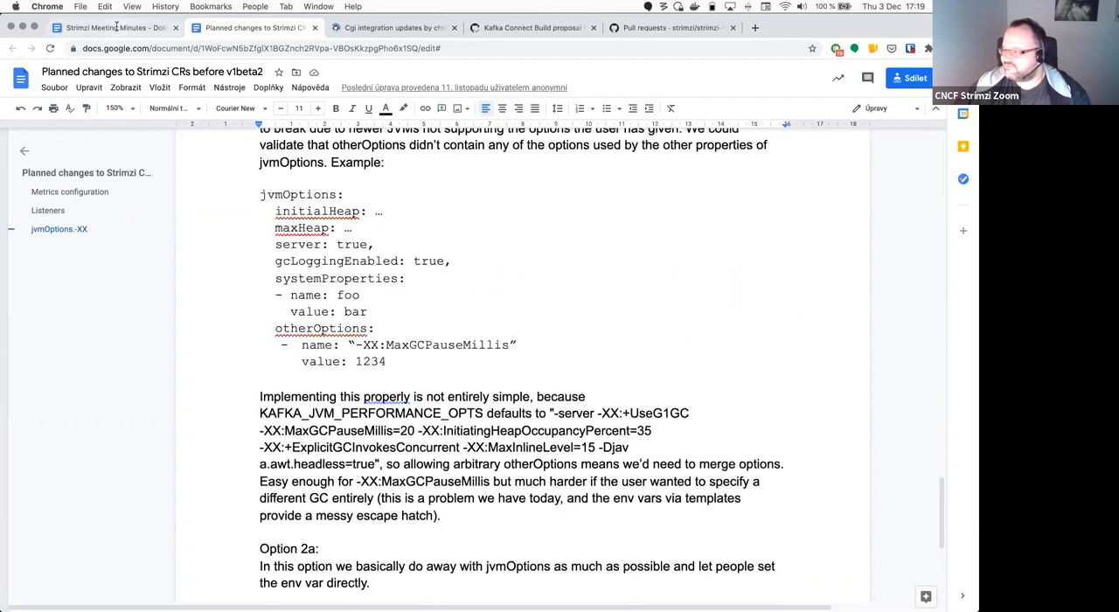
left_click(113, 27)
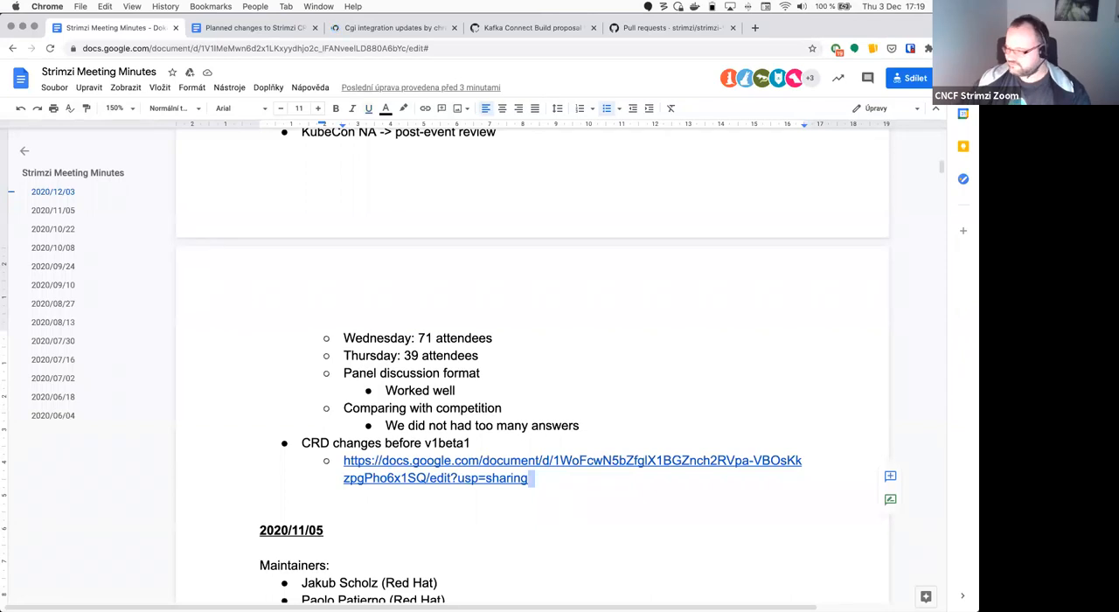
type("Tom Bentley was not a")
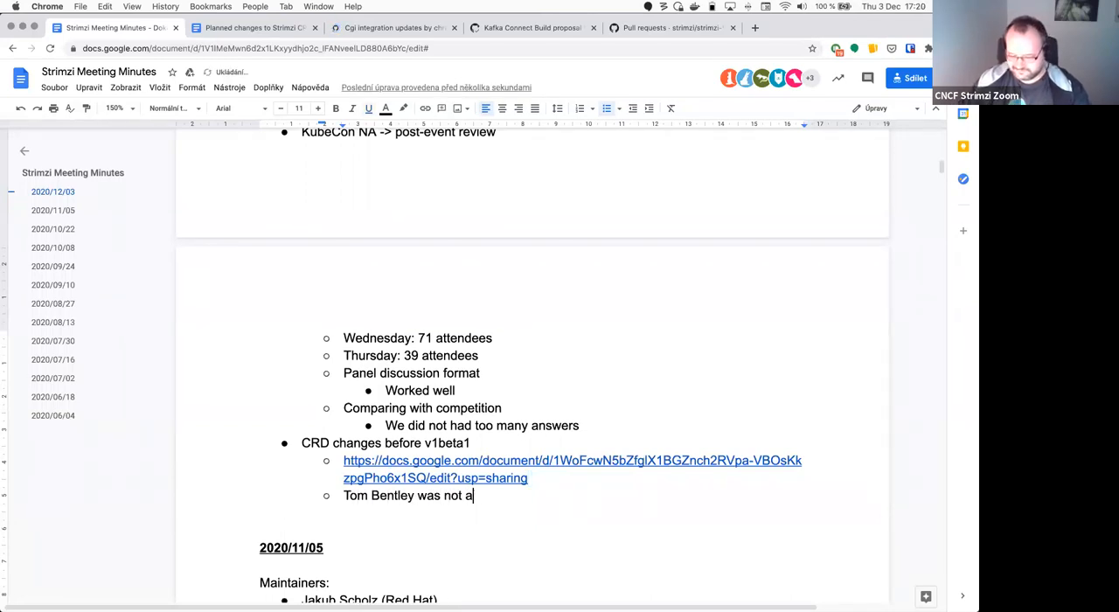
type("ble to join => postponed to Slack or to the next meeti")
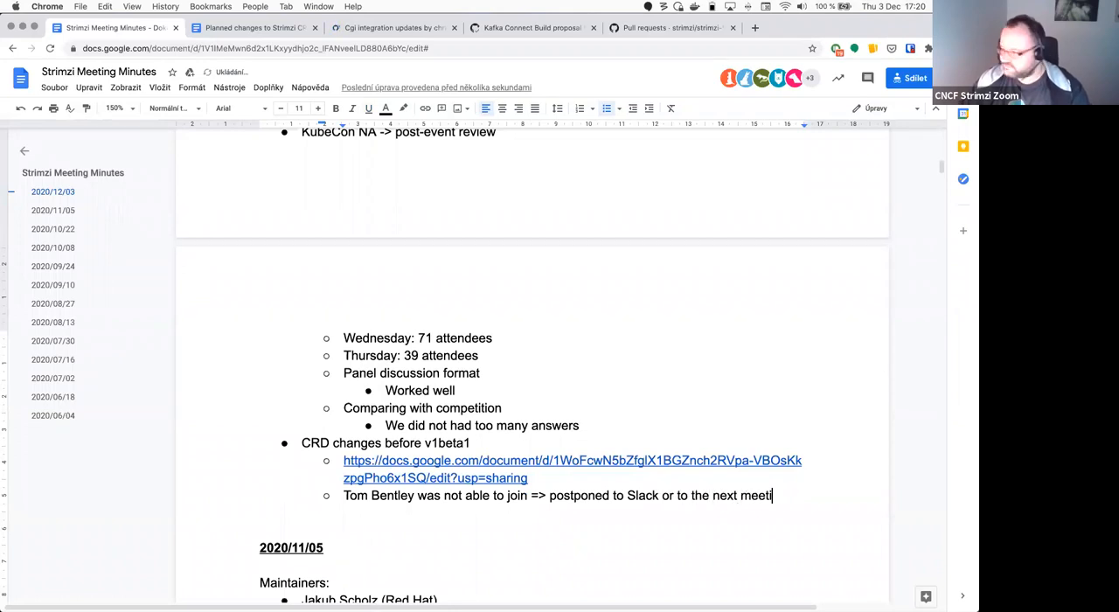
type("ng")
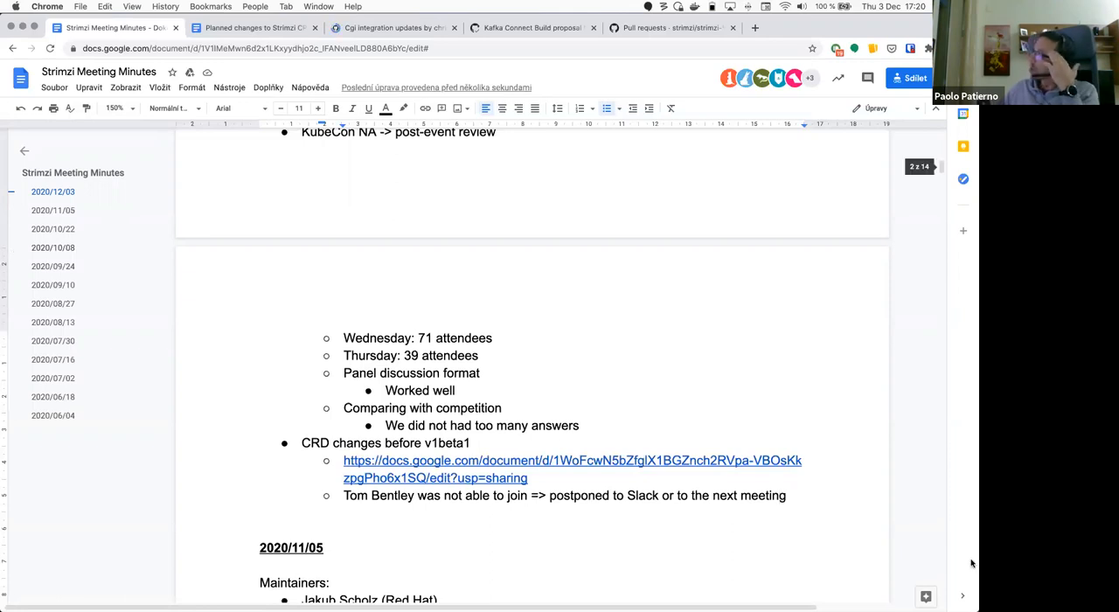
left_click(786, 496)
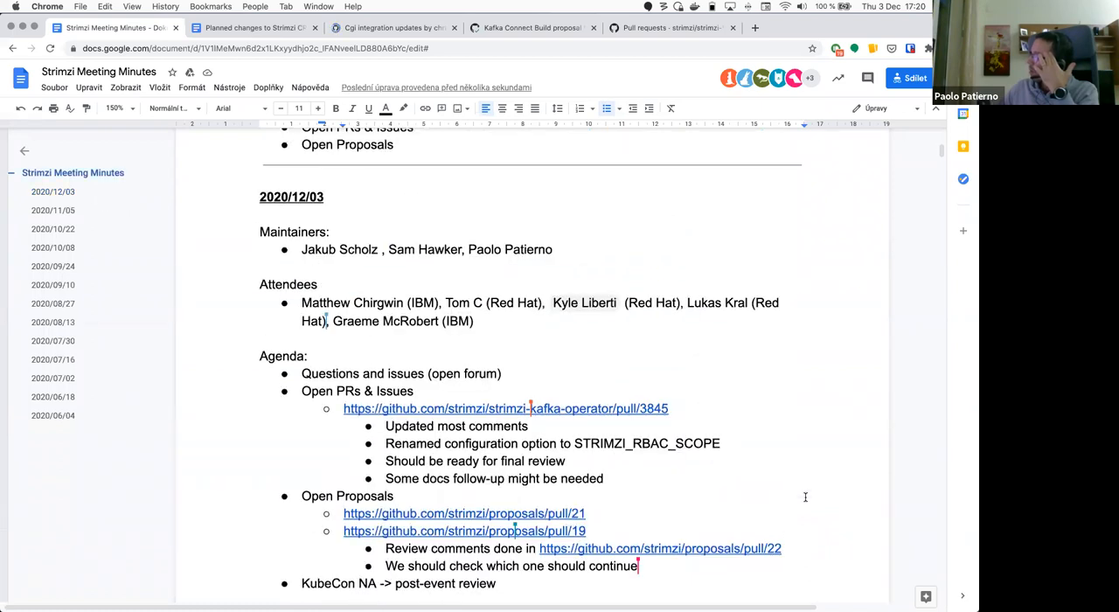
scroll("down", 3)
type("Tome of the meeti")
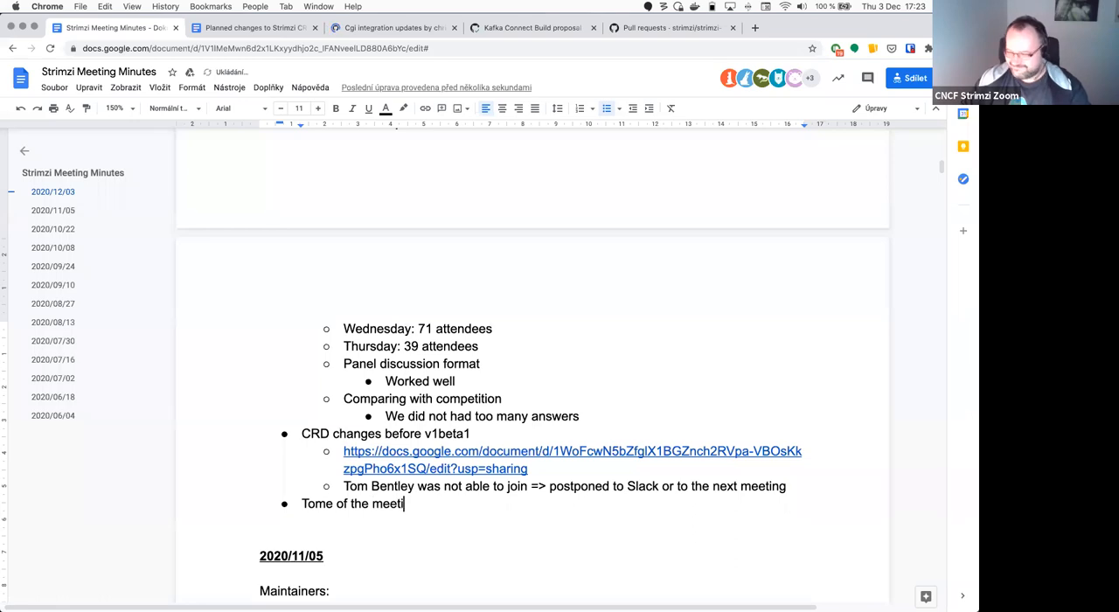
Step: Add an indented note under 'Time of the meetings': CNCF defines them in UTC, so DST shifts times
type("ngs")
type("CNCF")
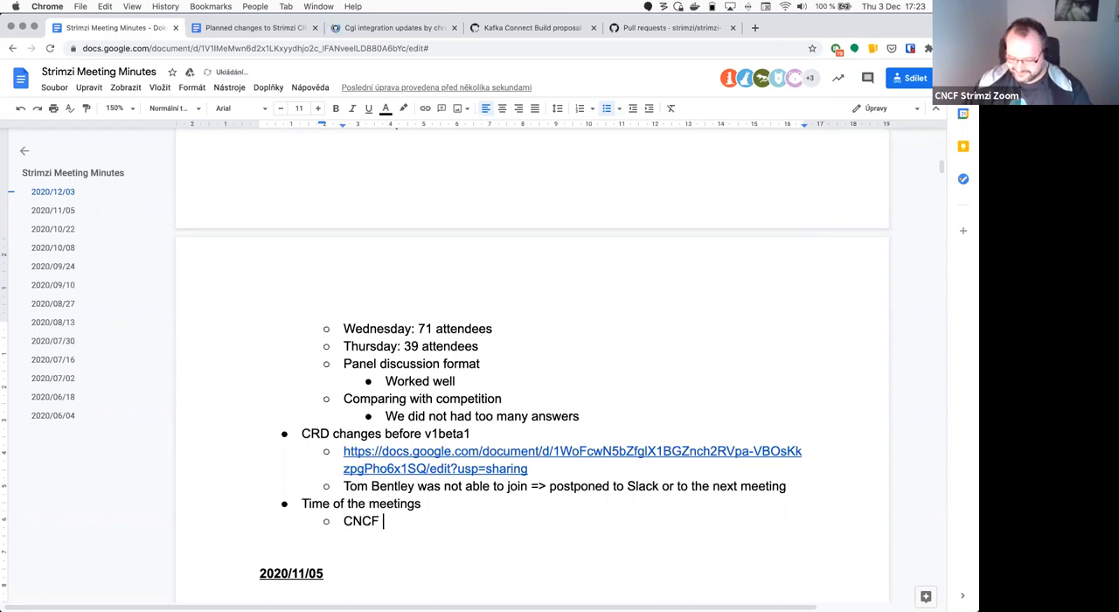
type("defines themeeting")
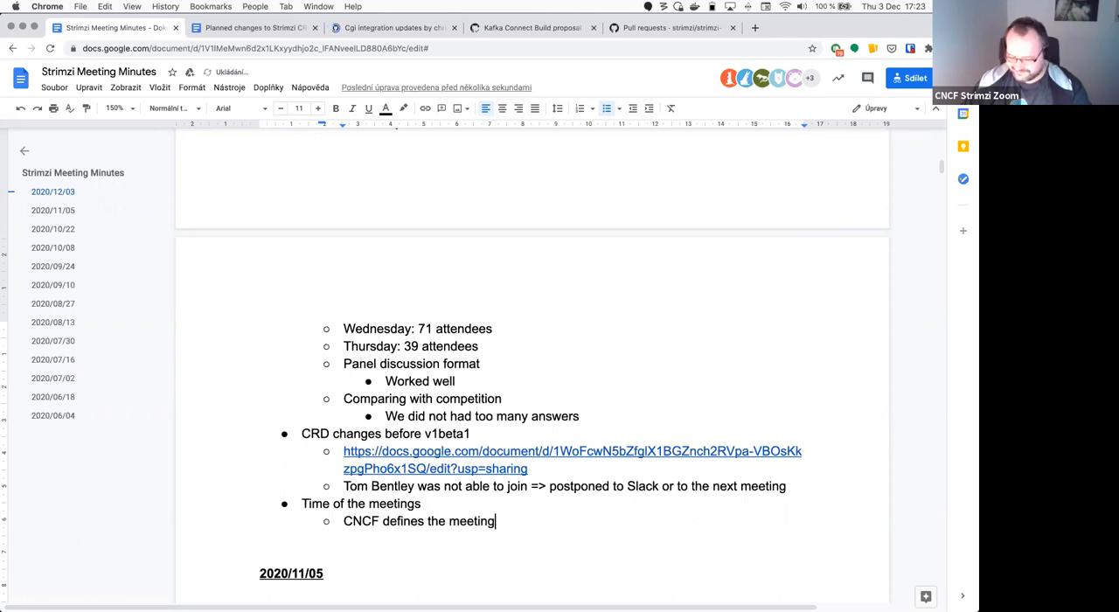
type("s in UT")
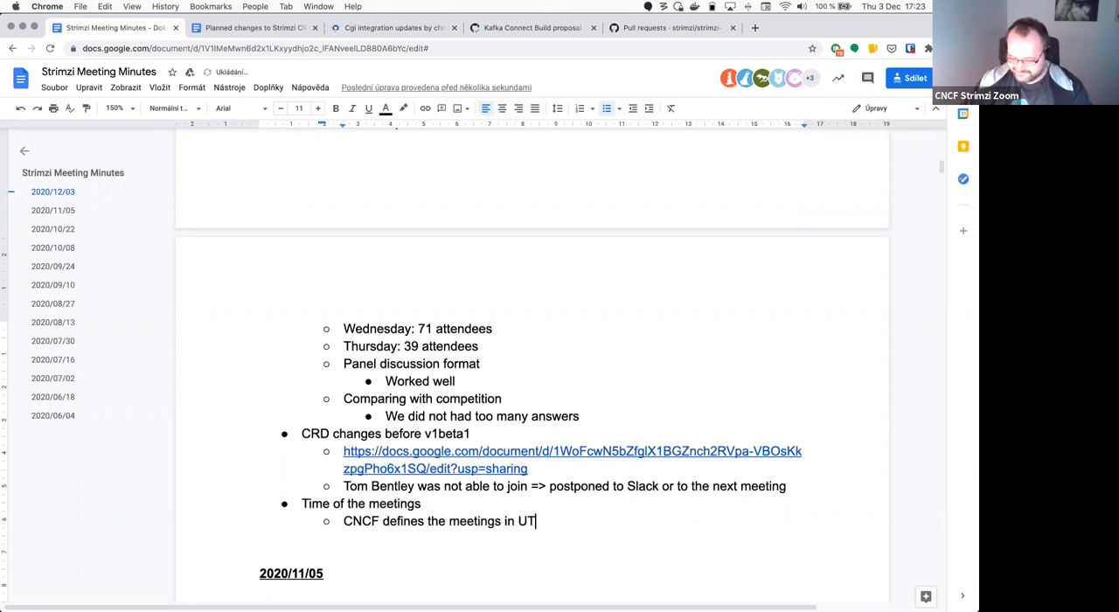
type("C => so the time might change depending on")
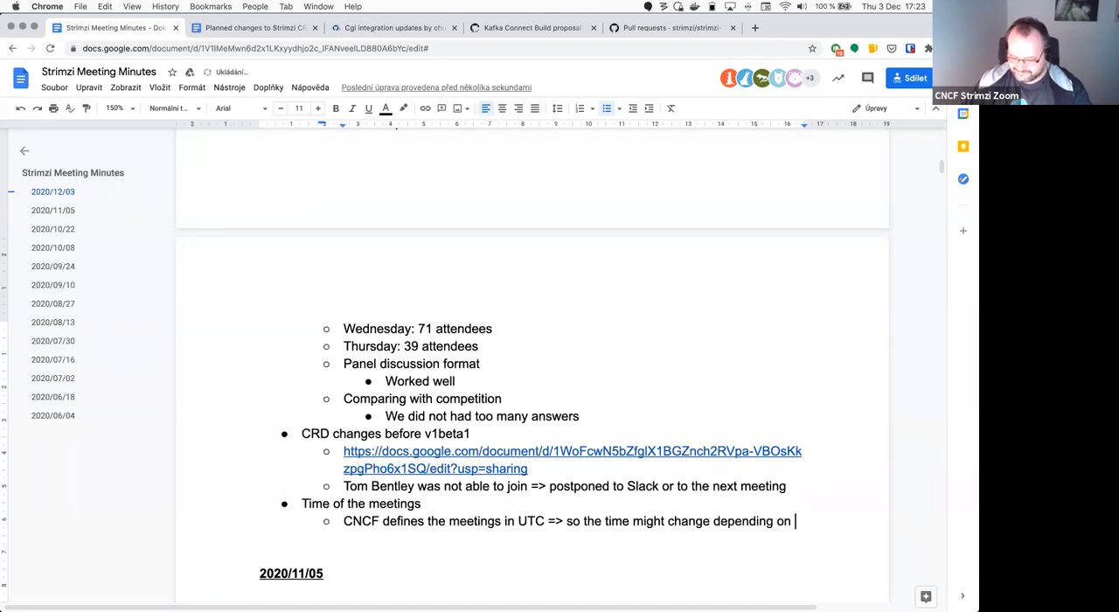
type("DST time")
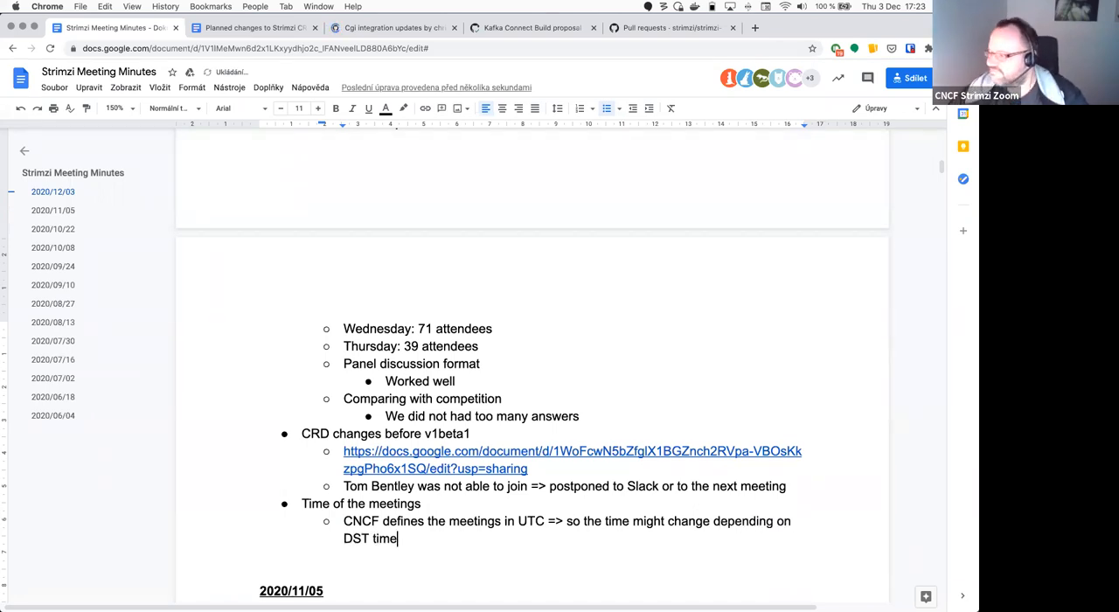